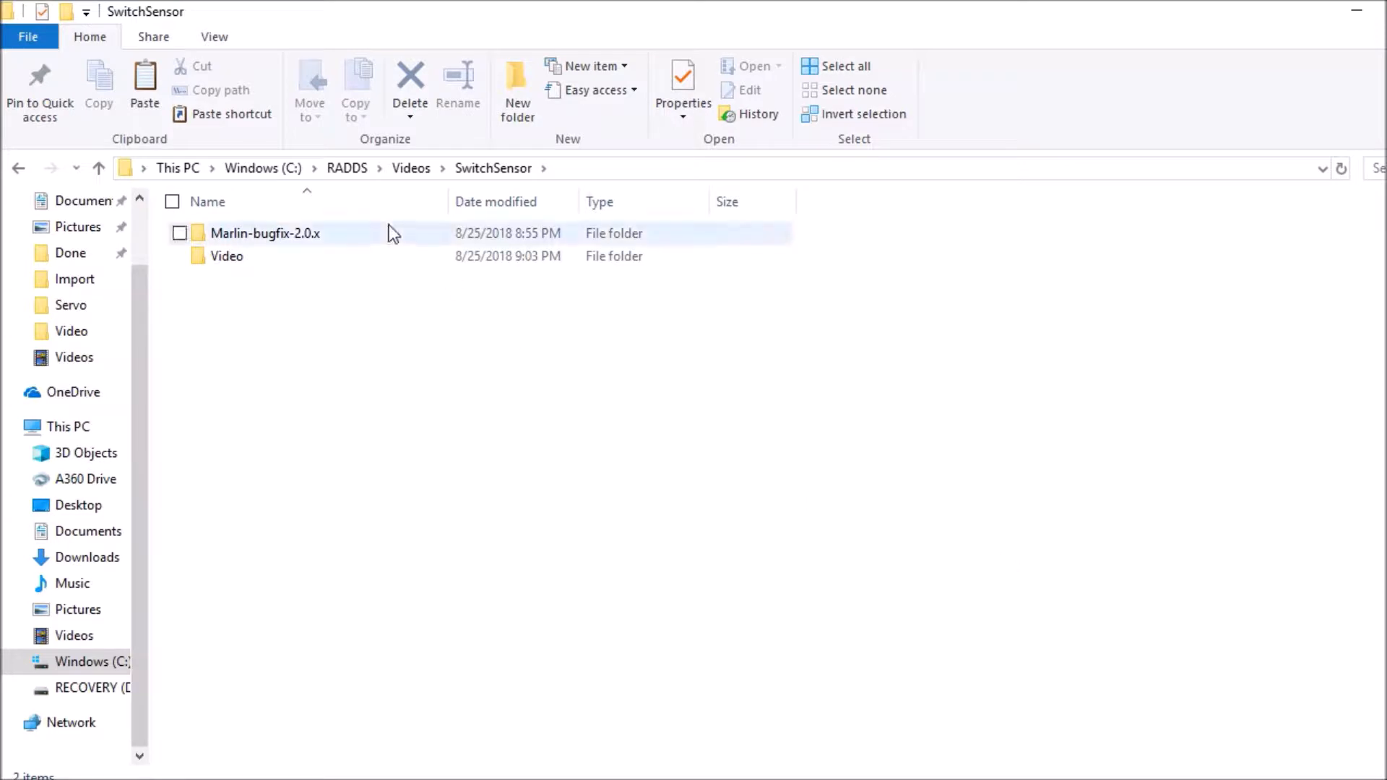
- Enter Marlin-bugfix-2.0.x, peek inside its Marlin subfolder, and go back up
{"action": "left_click", "coordinate": [260, 234]}
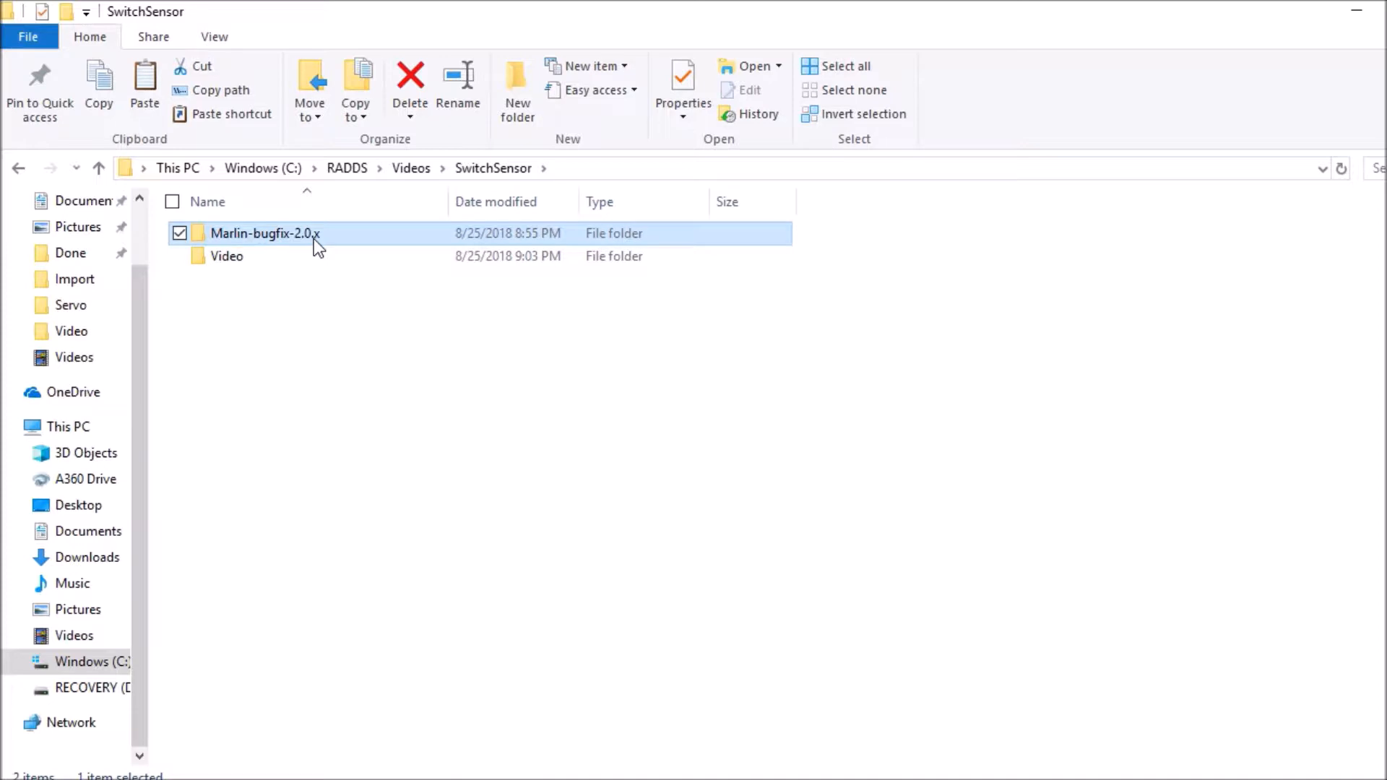
{"action": "double_click", "coordinate": [257, 234]}
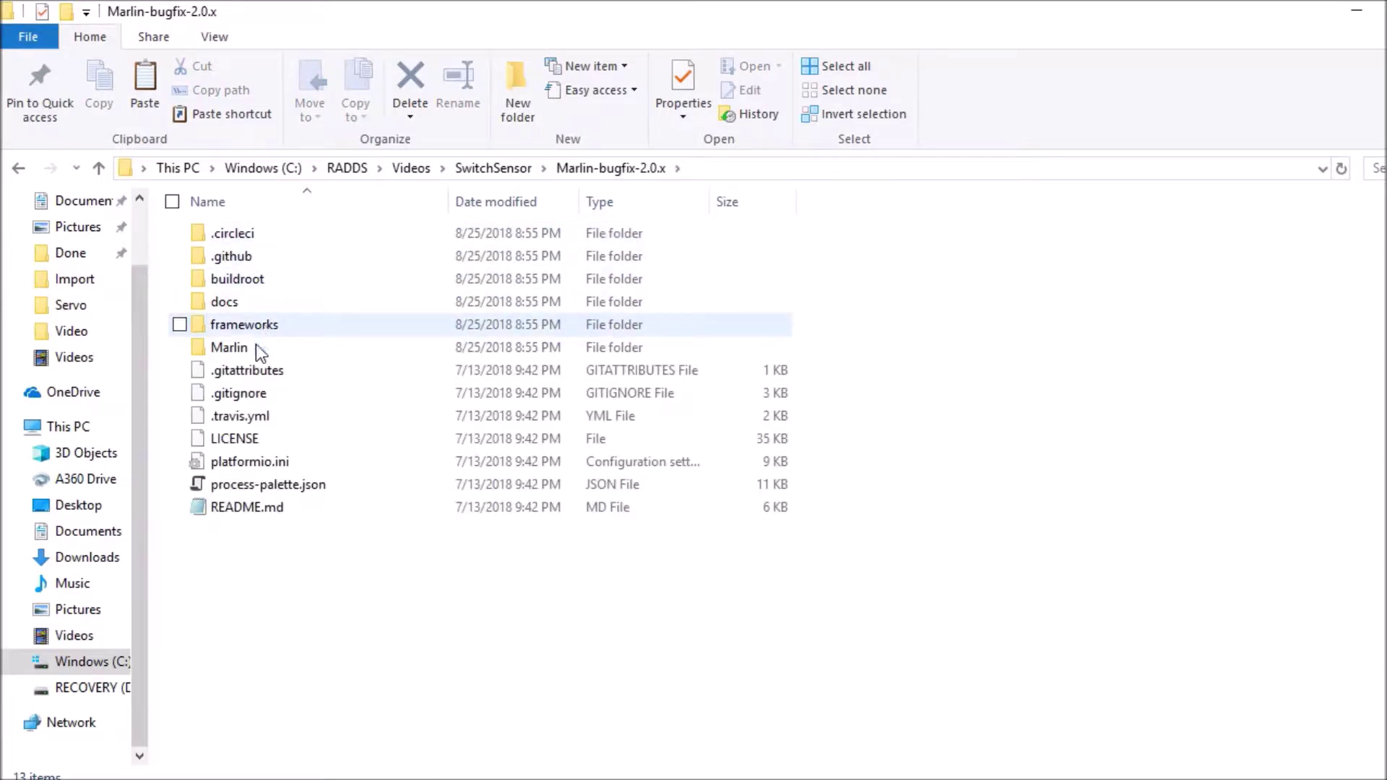
{"action": "double_click", "coordinate": [228, 347]}
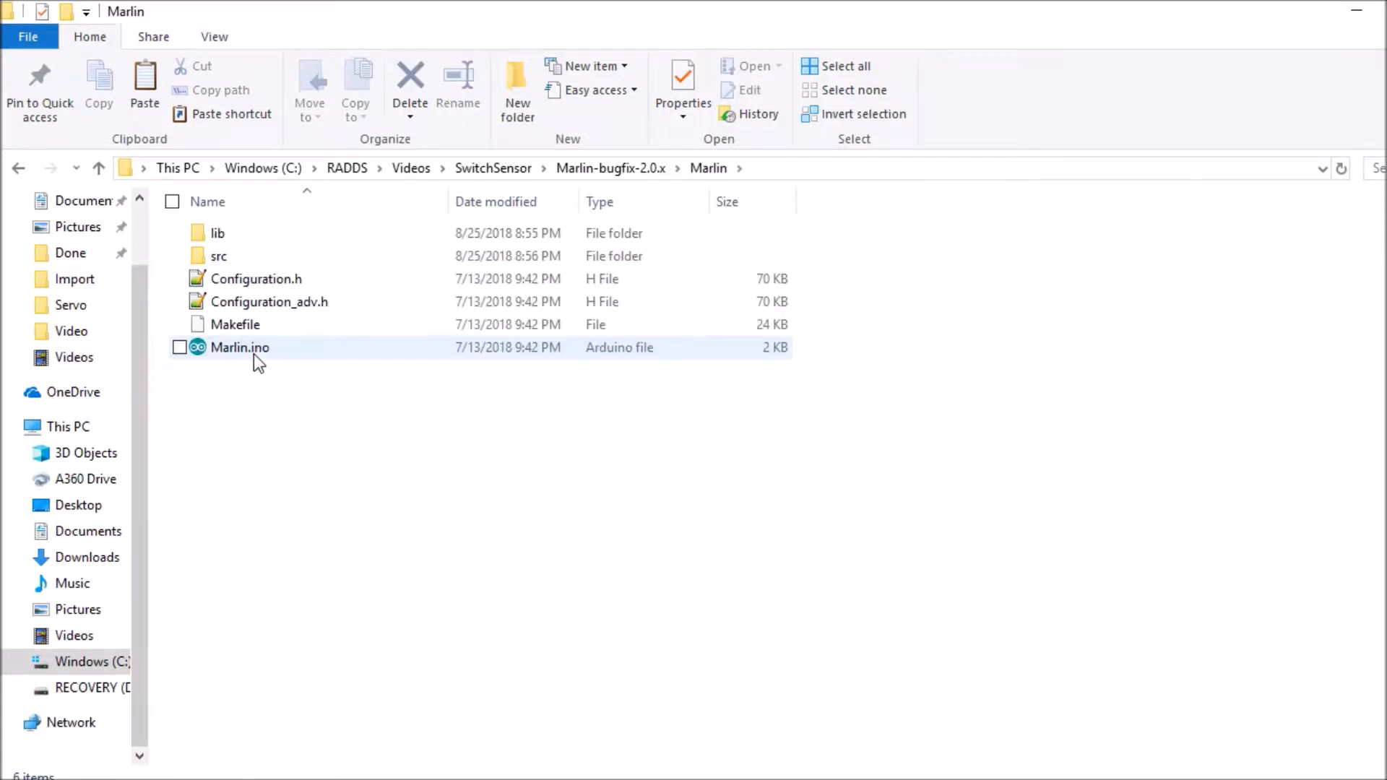
{"action": "left_click", "coordinate": [238, 347]}
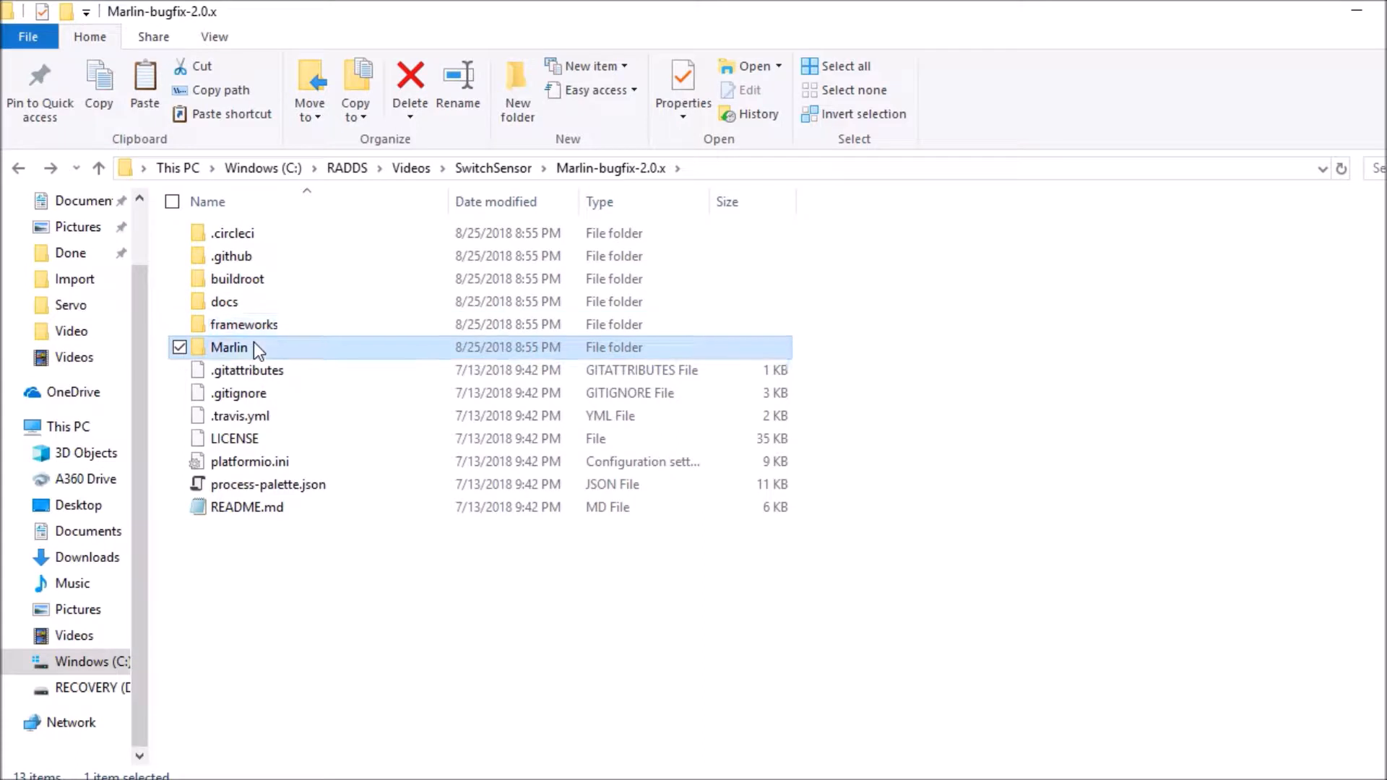
- Drill down through Marlin and src into the core source folder
{"action": "double_click", "coordinate": [229, 346]}
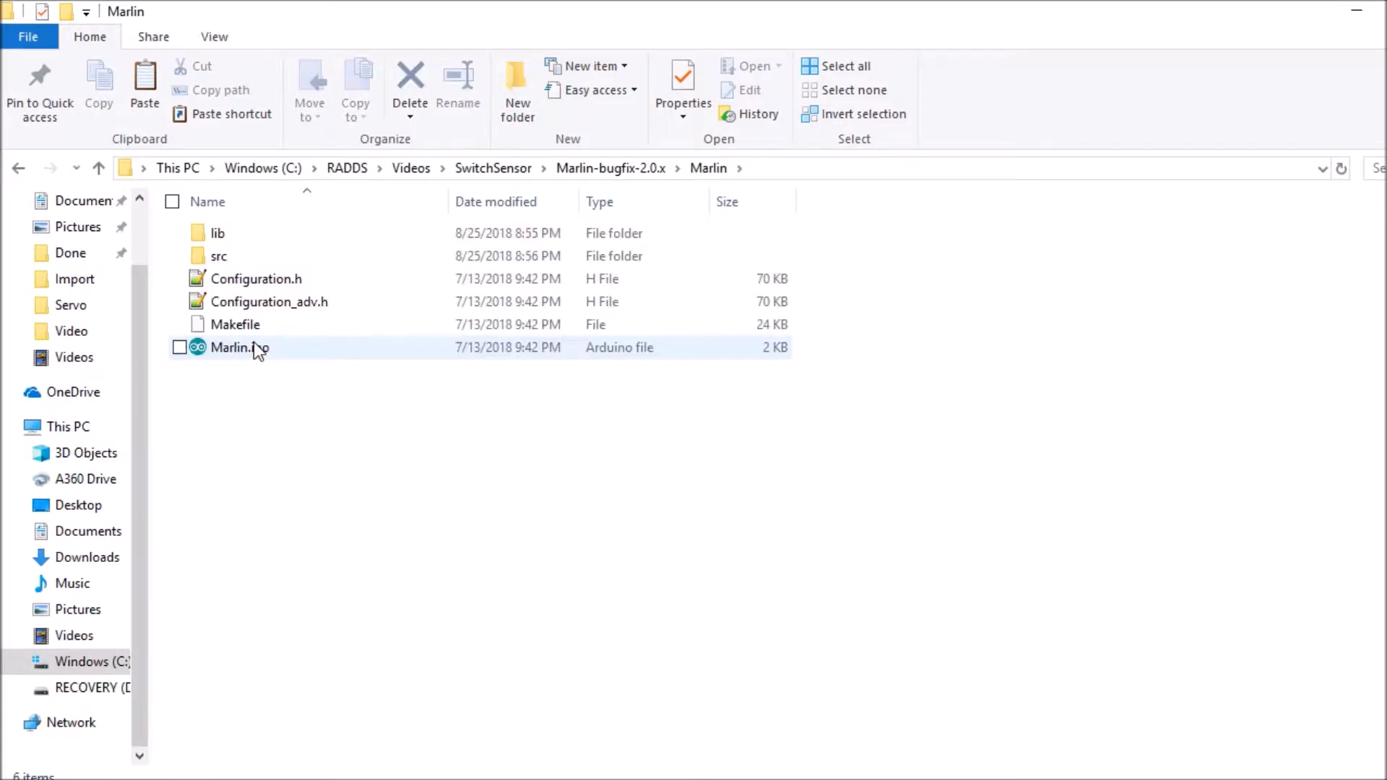
{"action": "left_click", "coordinate": [255, 278]}
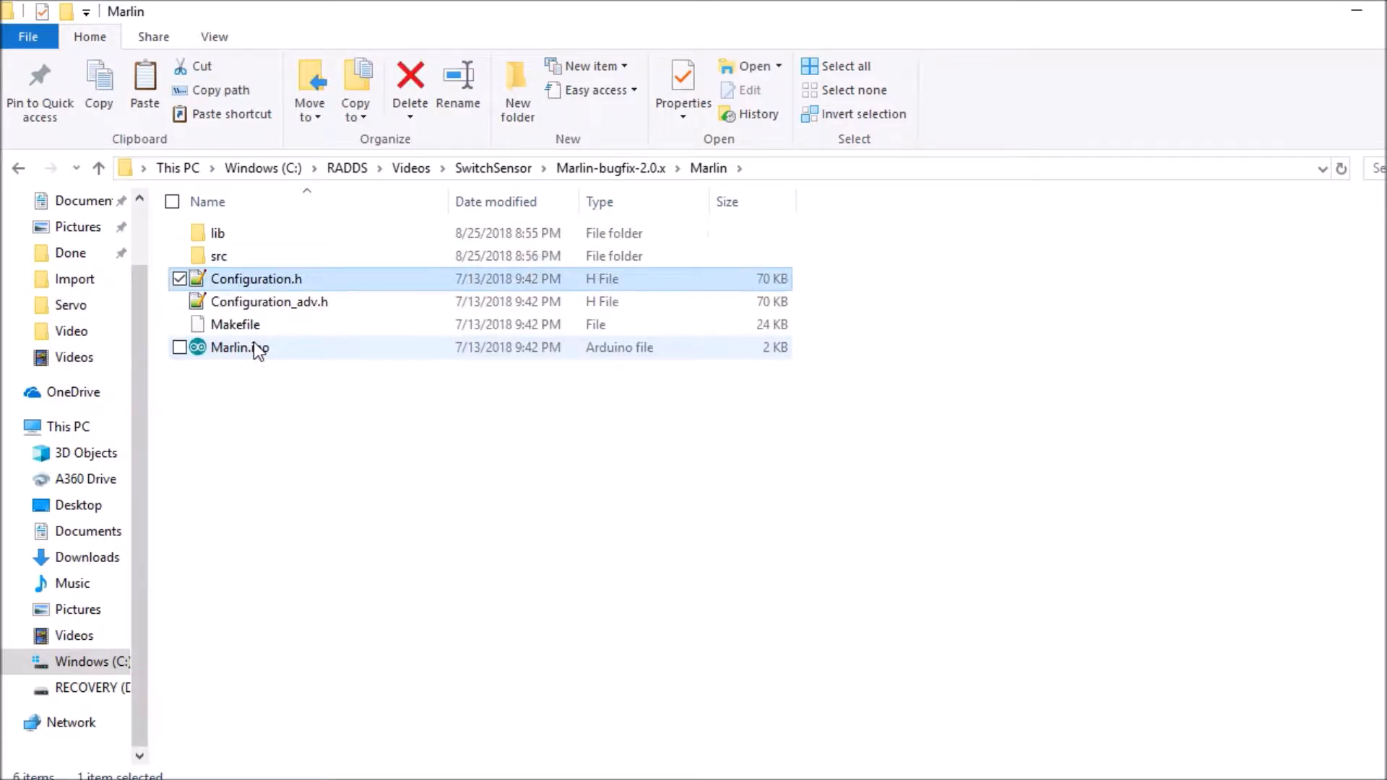
{"action": "double_click", "coordinate": [219, 255]}
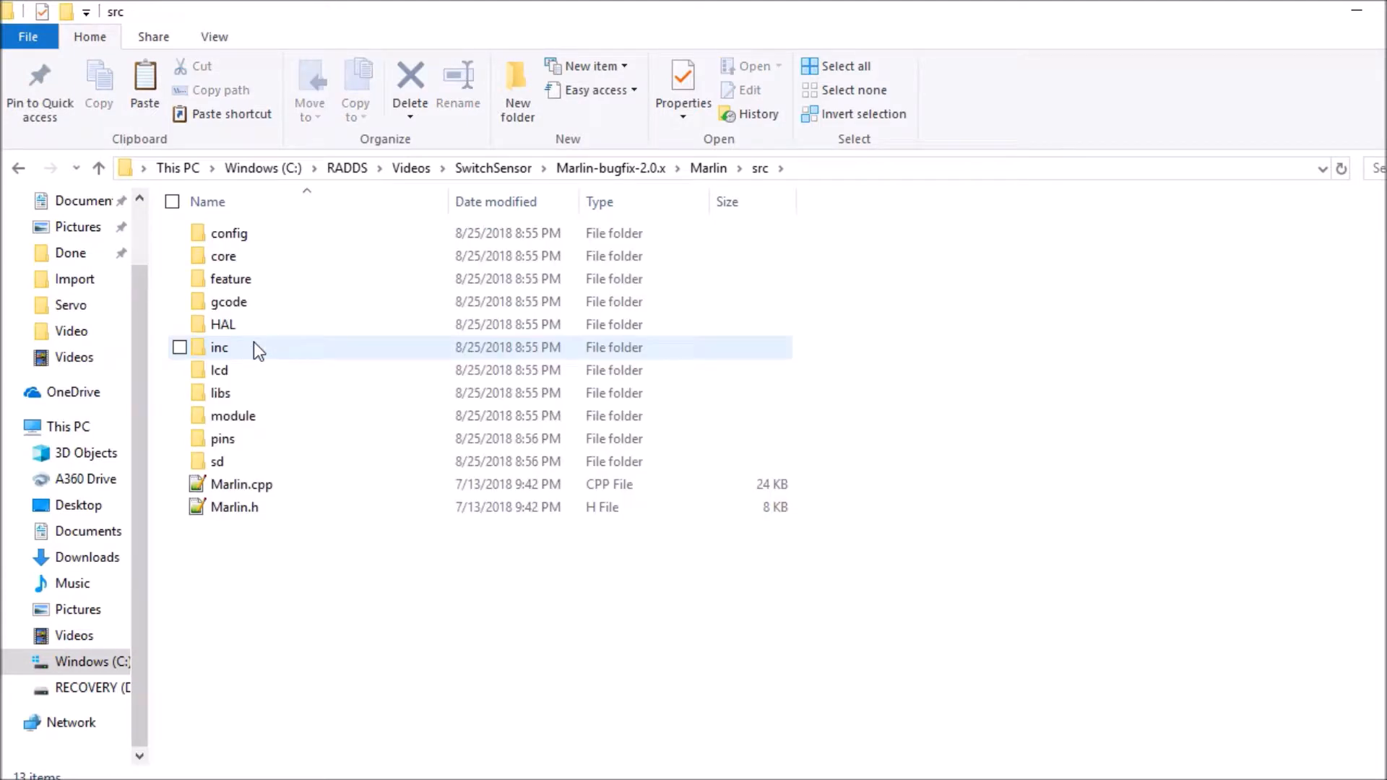
{"action": "left_click", "coordinate": [224, 255]}
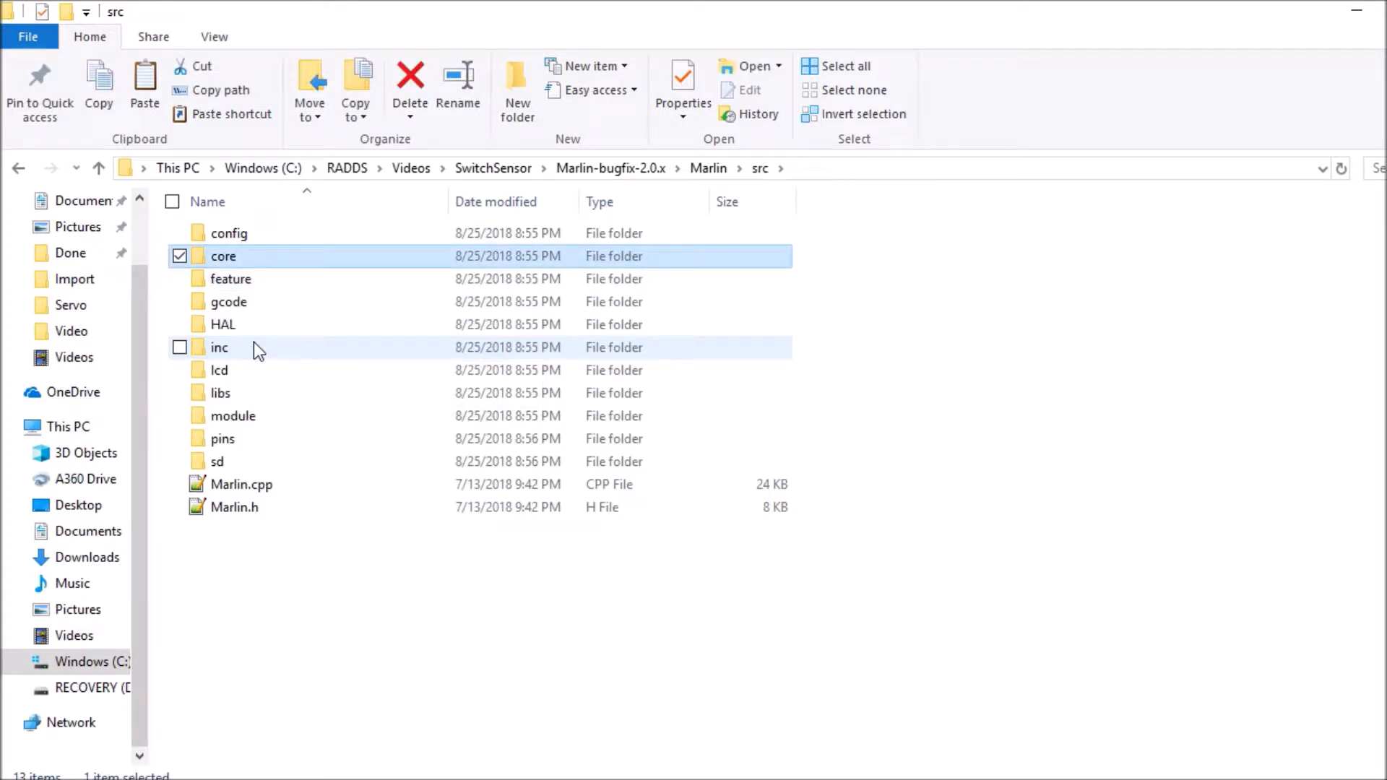
{"action": "double_click", "coordinate": [223, 256]}
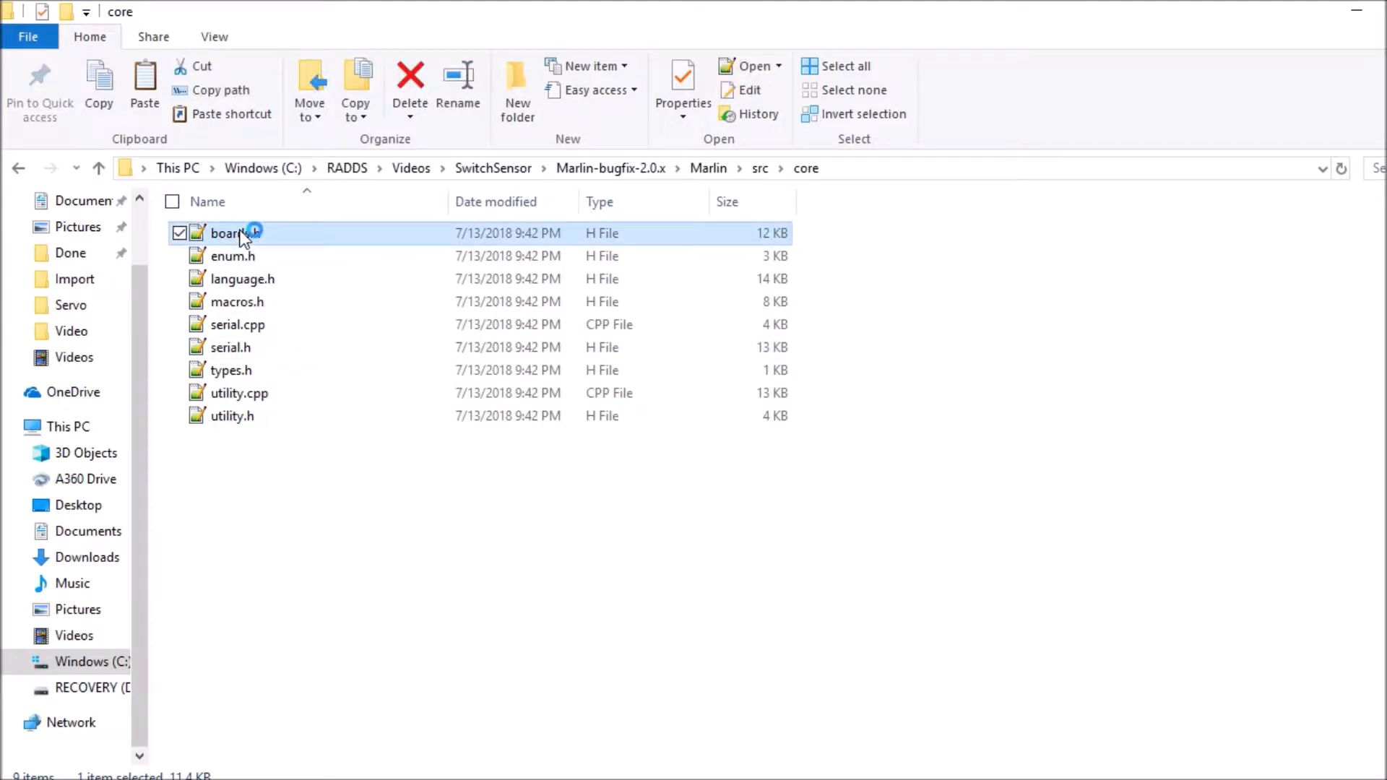
- View boards.h in Notepad++ and search it for RADDS
{"action": "double_click", "coordinate": [224, 233]}
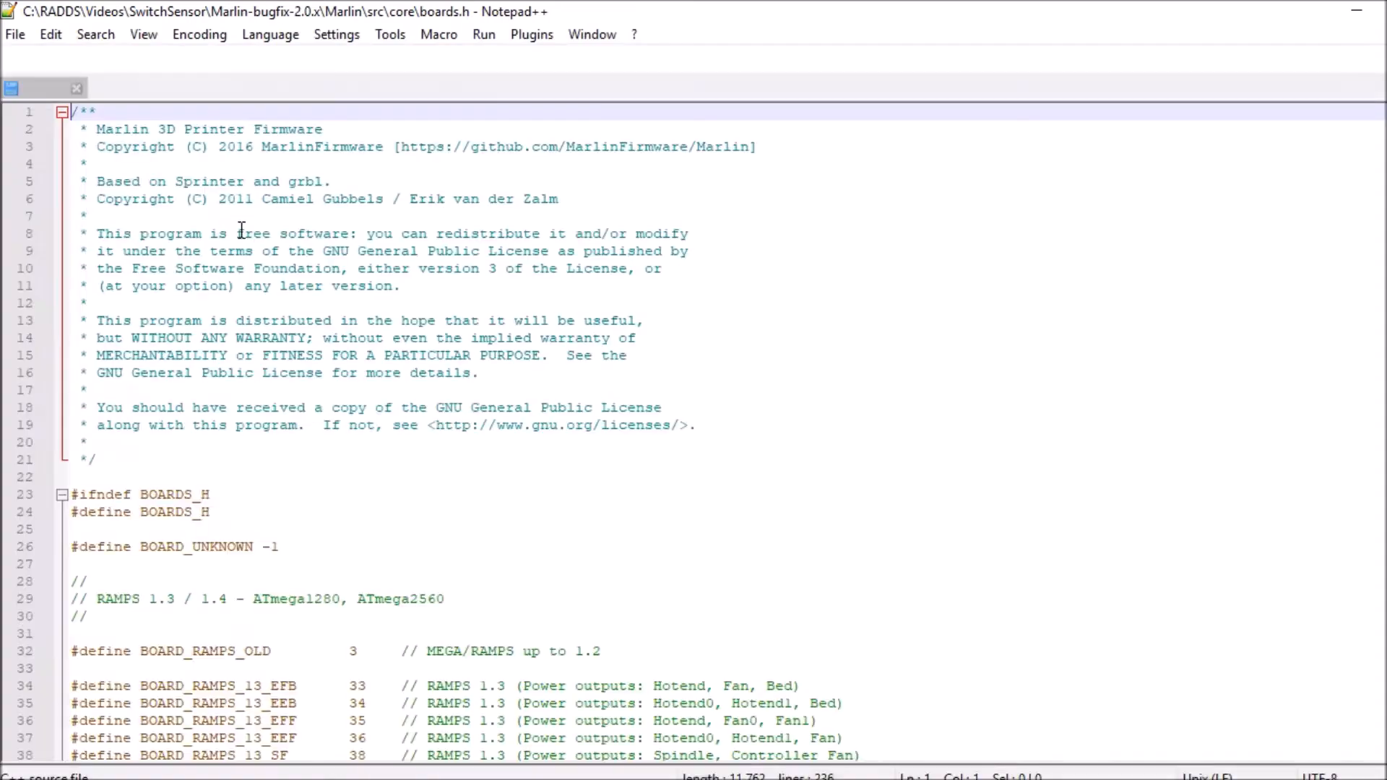
{"action": "key", "text": "Ctrl+f"}
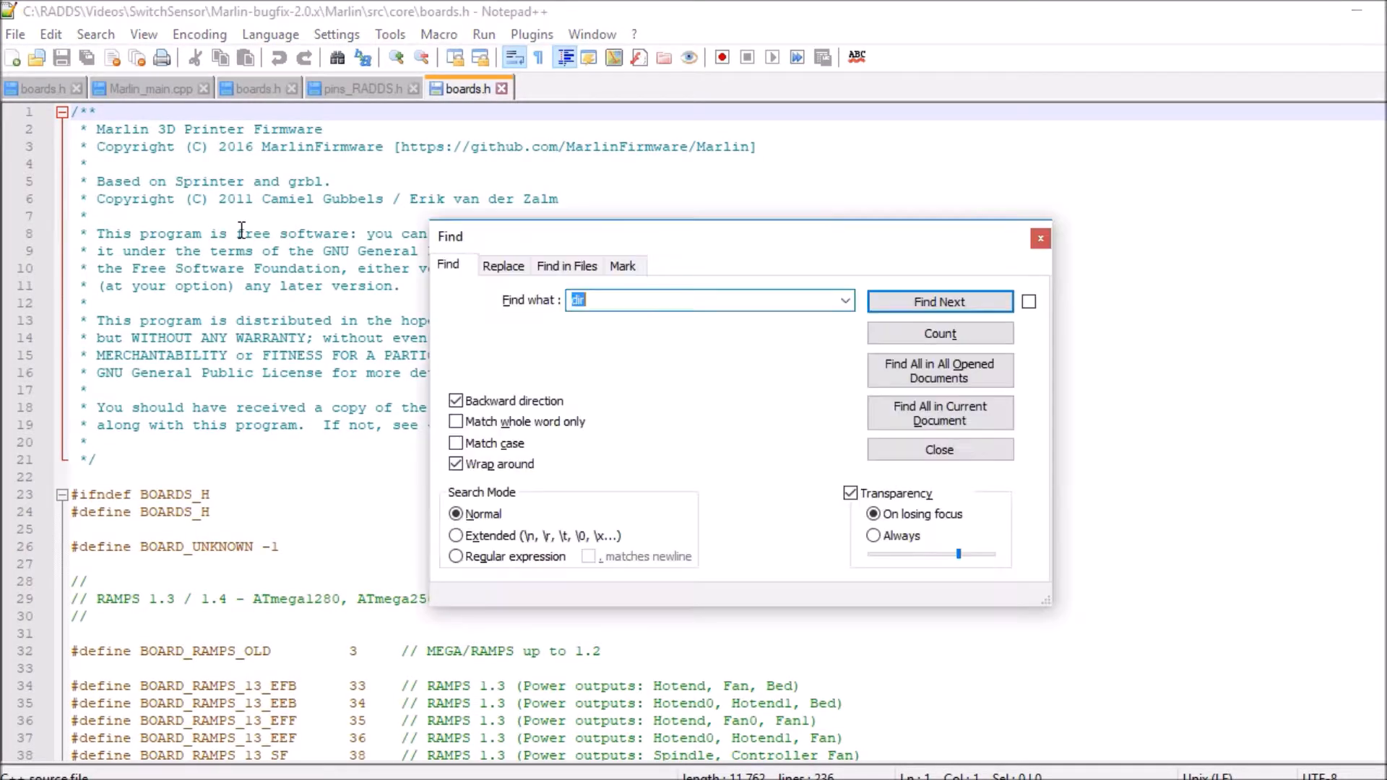
{"action": "type", "text": "RAD"}
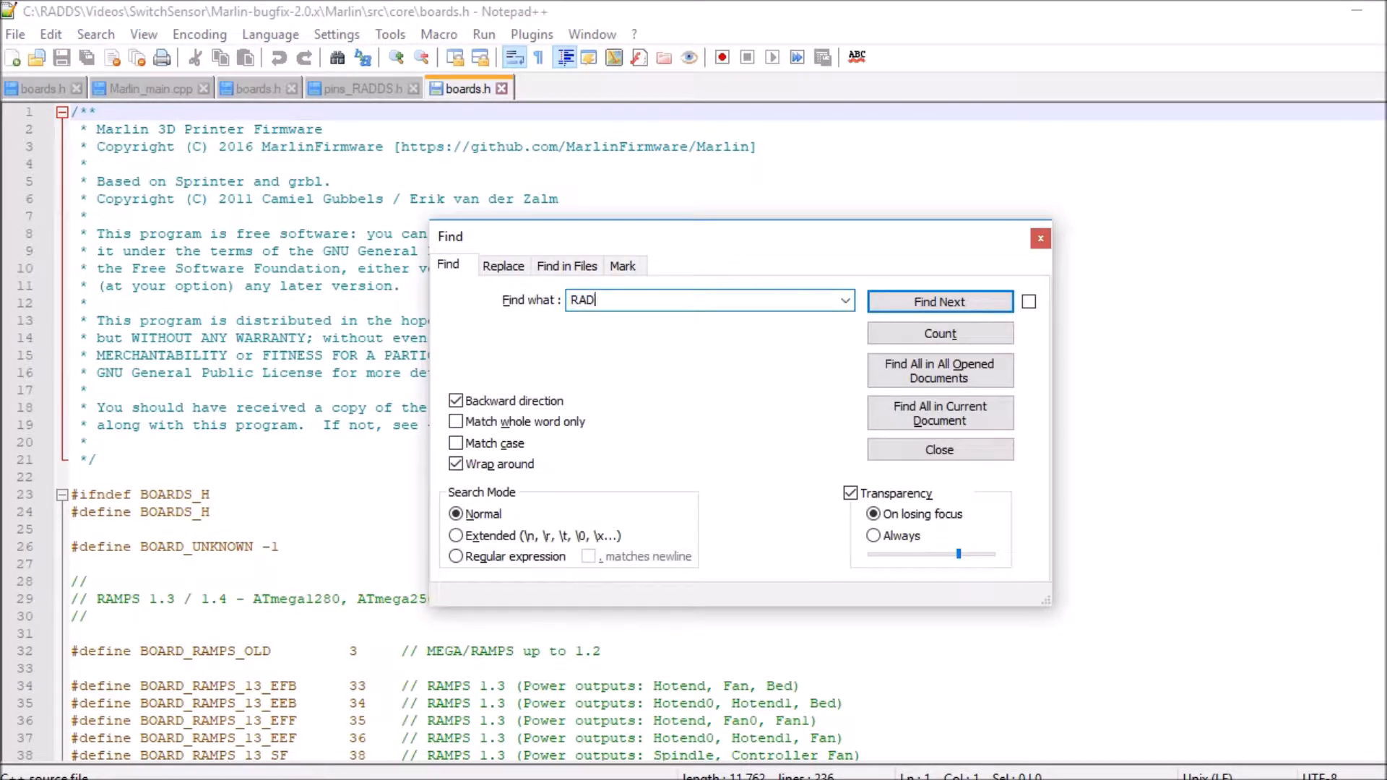
{"action": "left_click", "coordinate": [939, 301]}
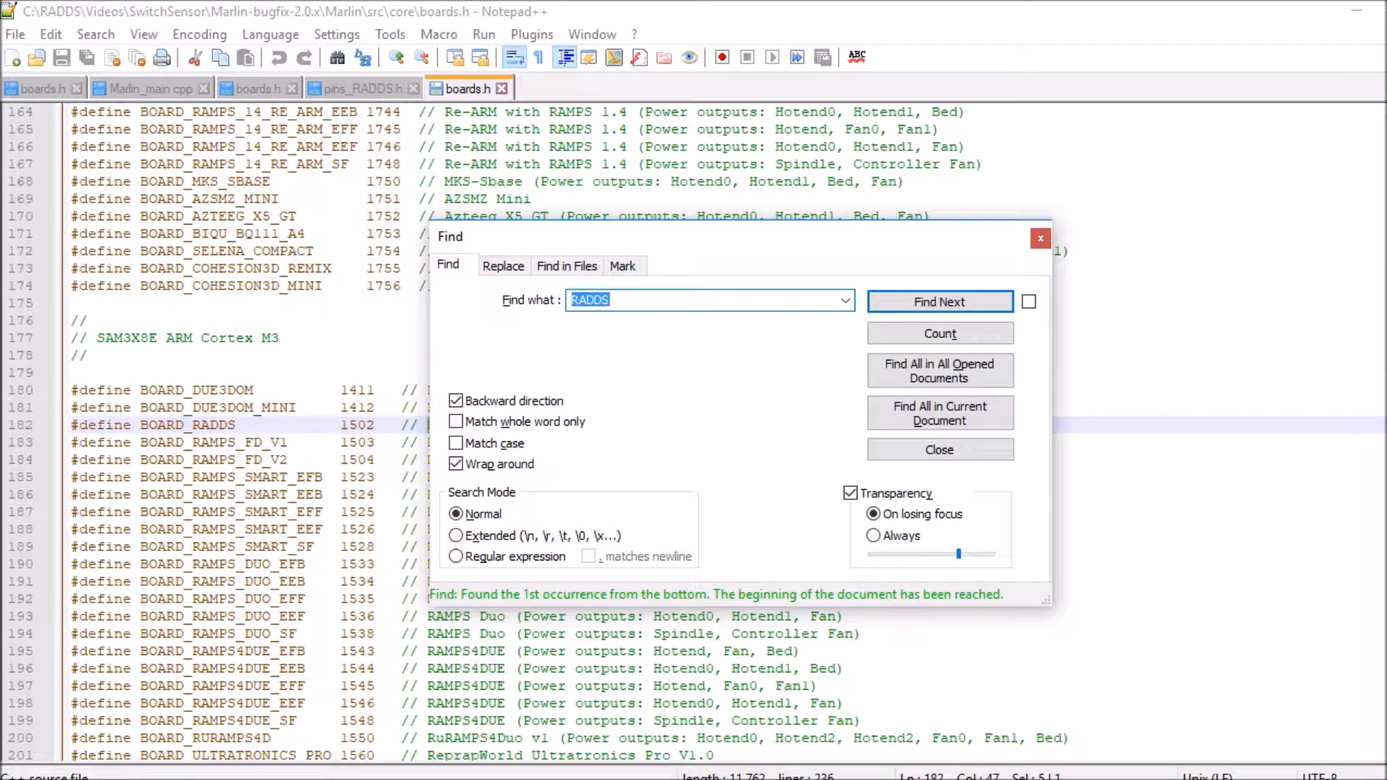
{"action": "left_click", "coordinate": [939, 449]}
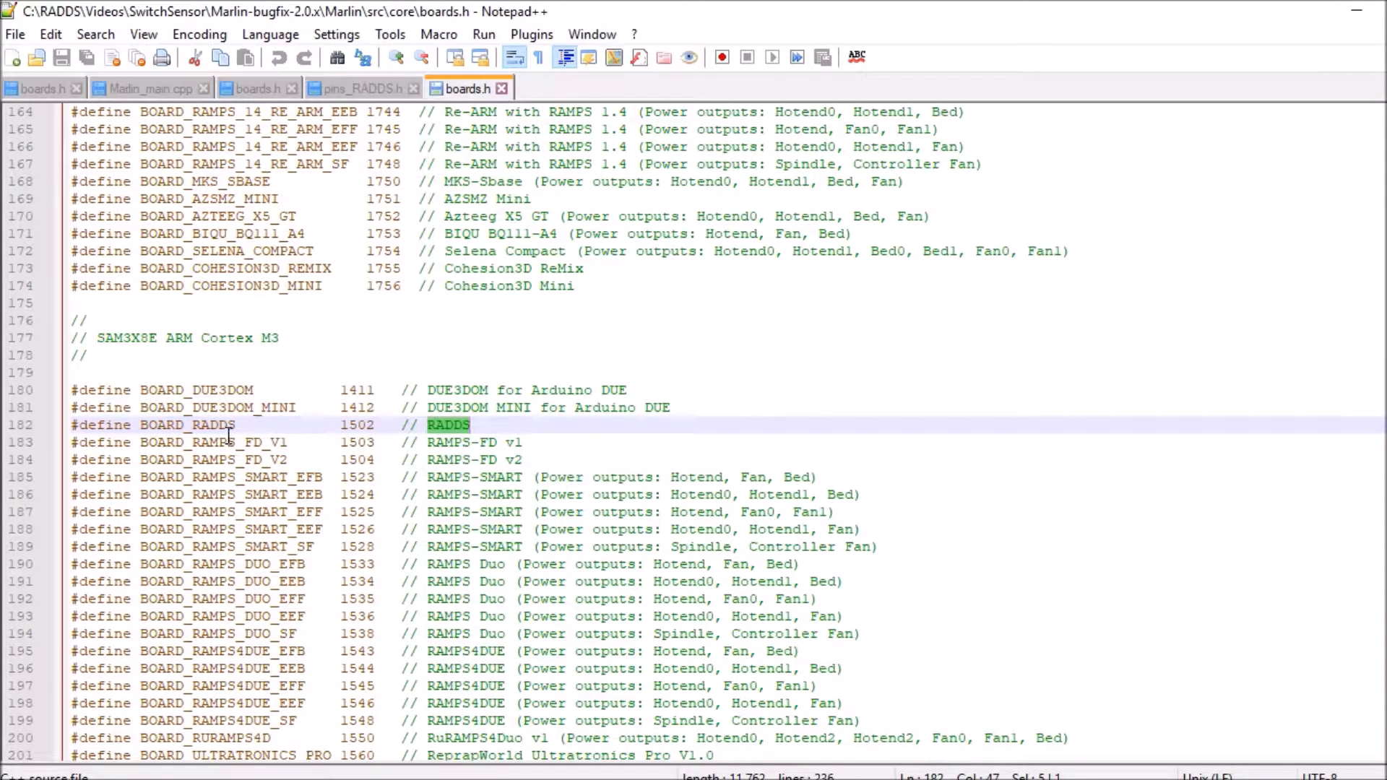
- Highlight the BOARD_RADDS identifier defined as board 1502
{"action": "double_click", "coordinate": [186, 424]}
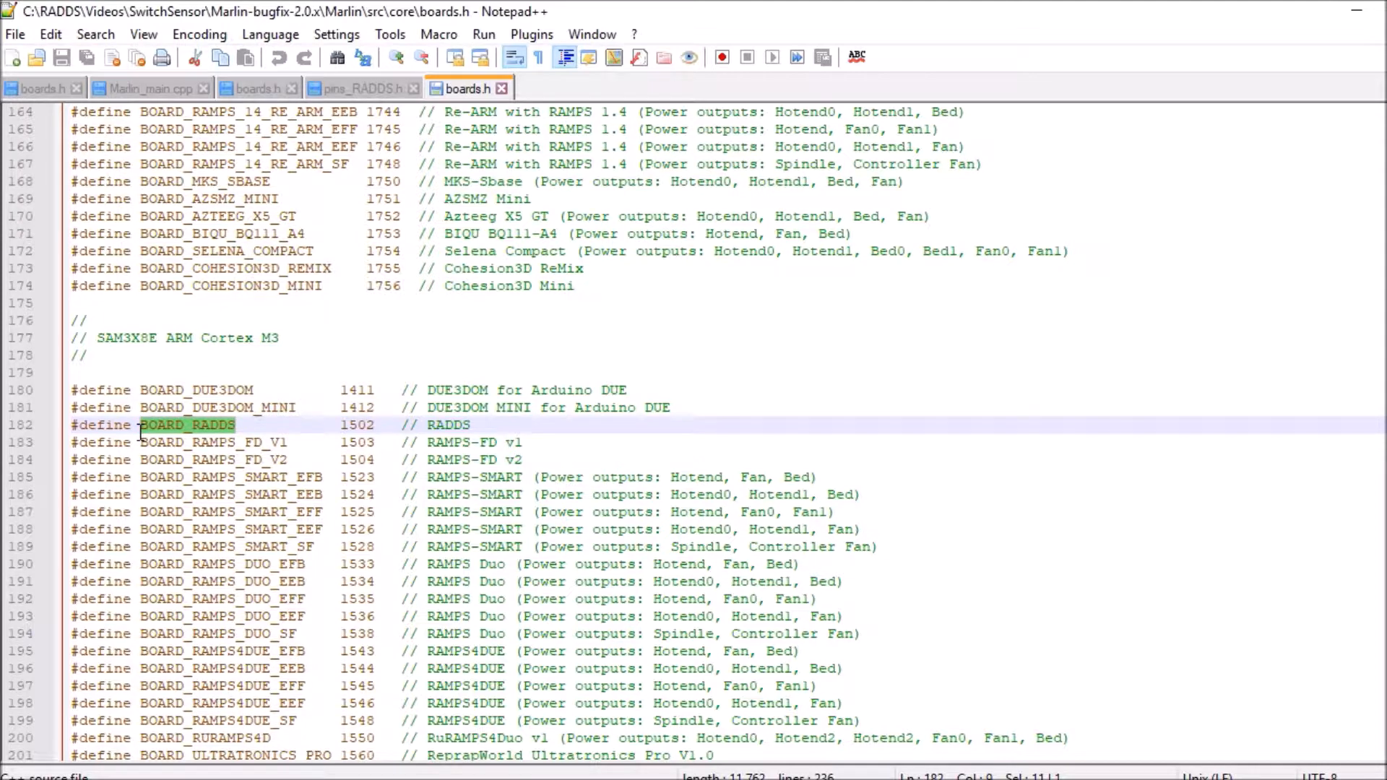
{"action": "double_click", "coordinate": [187, 425]}
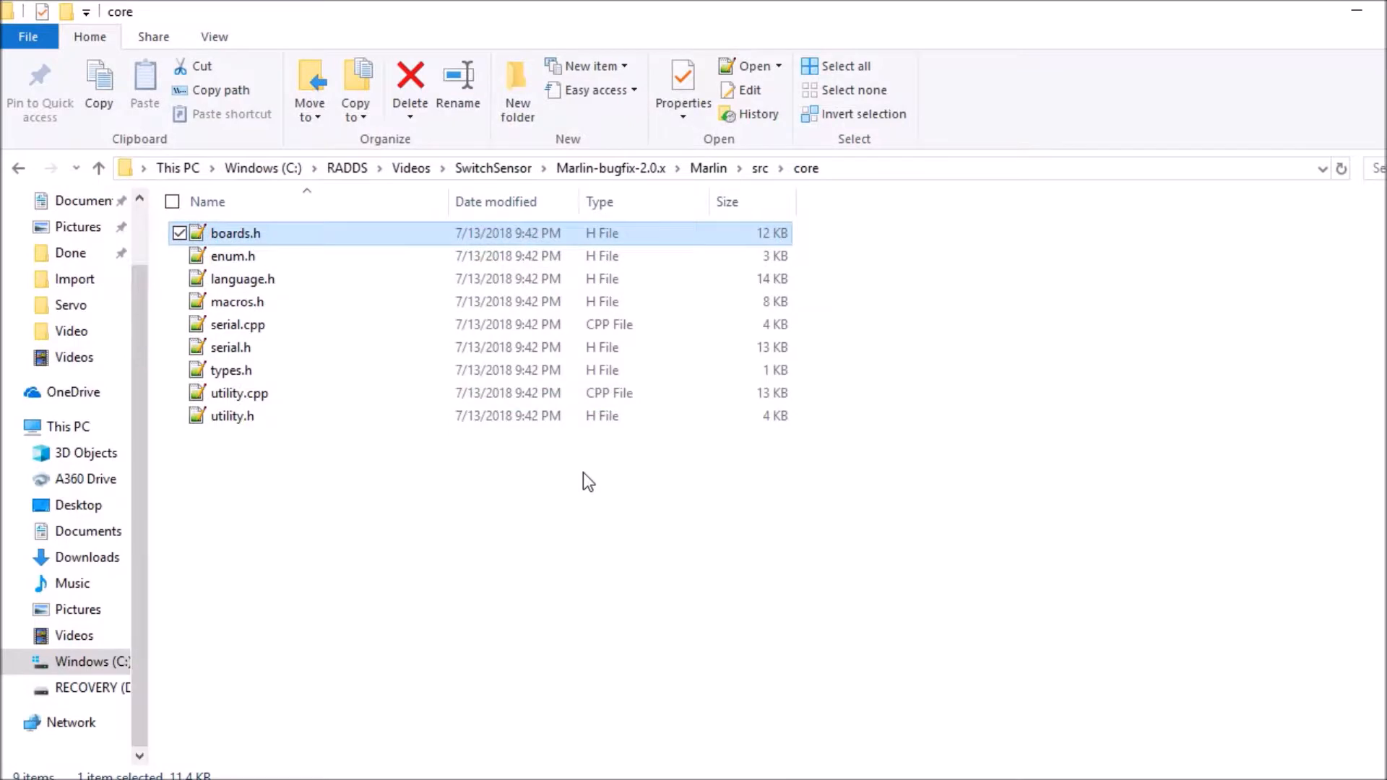
- Return to the Marlin folder and launch the Marlin.ino sketch in Arduino IDE
{"action": "left_click", "coordinate": [759, 167]}
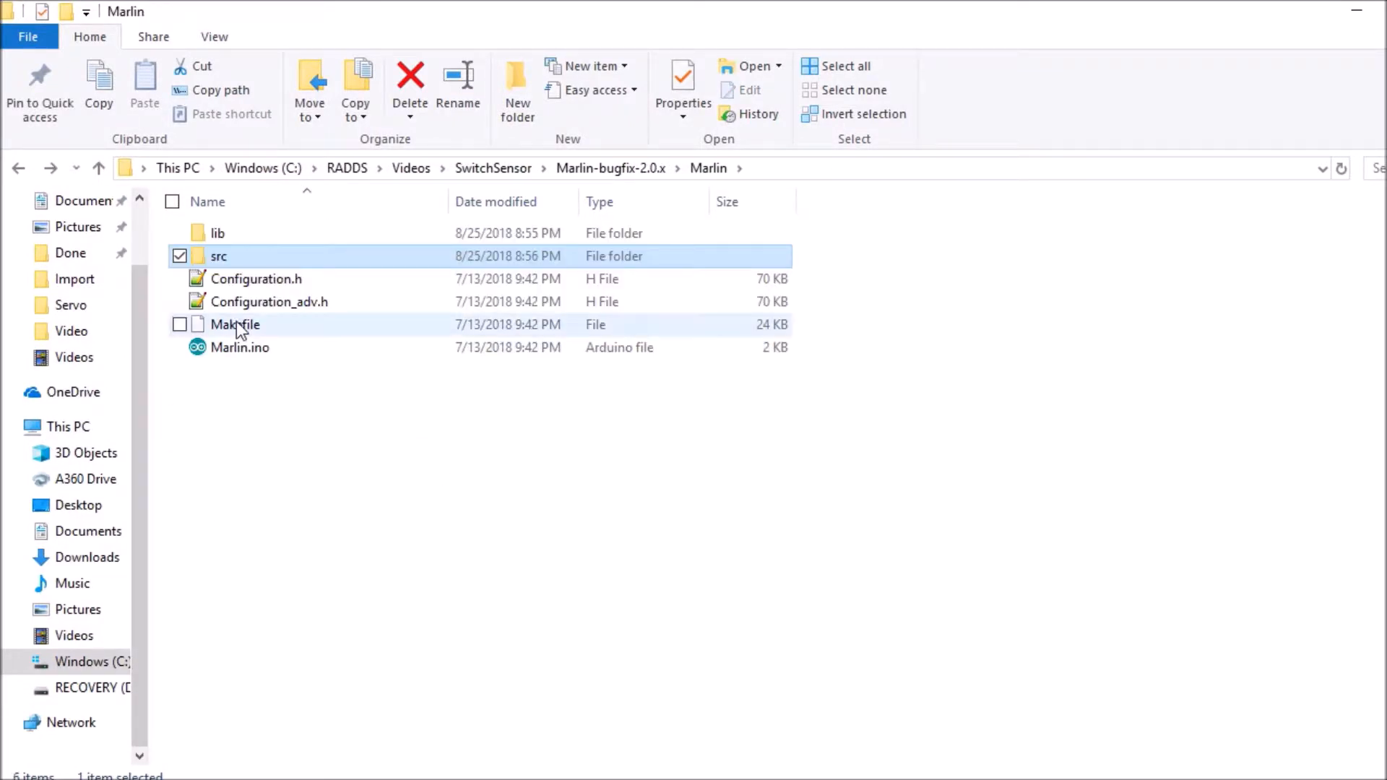
{"action": "left_click", "coordinate": [240, 346]}
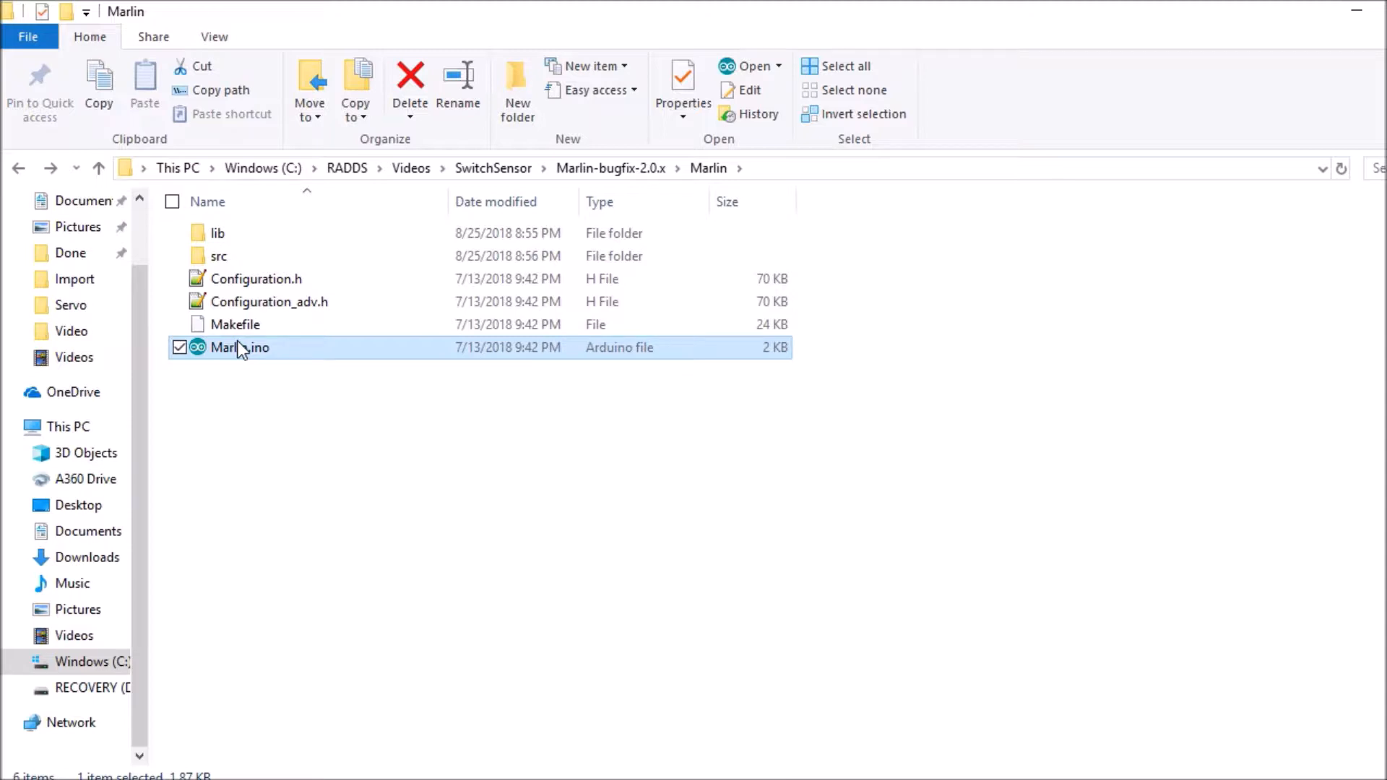
{"action": "double_click", "coordinate": [238, 347]}
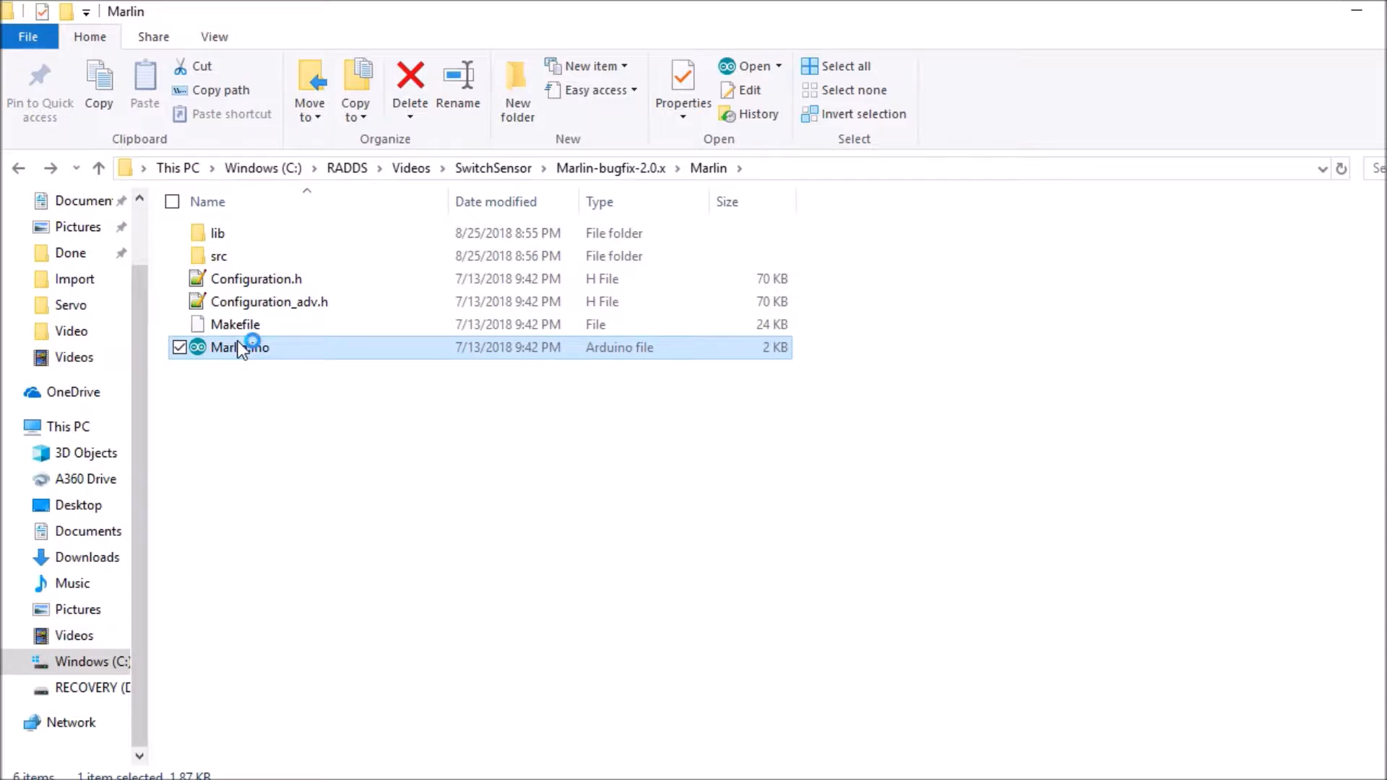
{"action": "double_click", "coordinate": [234, 346]}
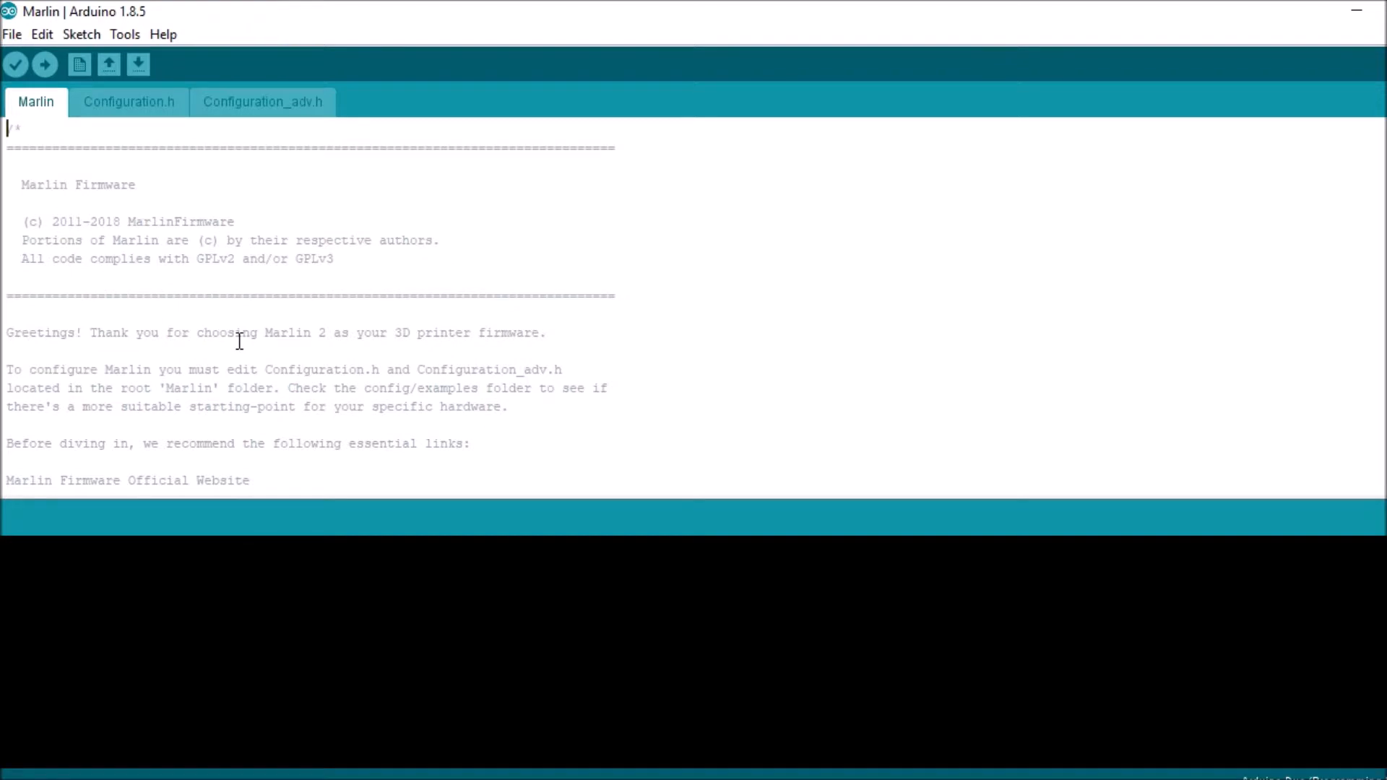
{"action": "mouse_move", "coordinate": [147, 107]}
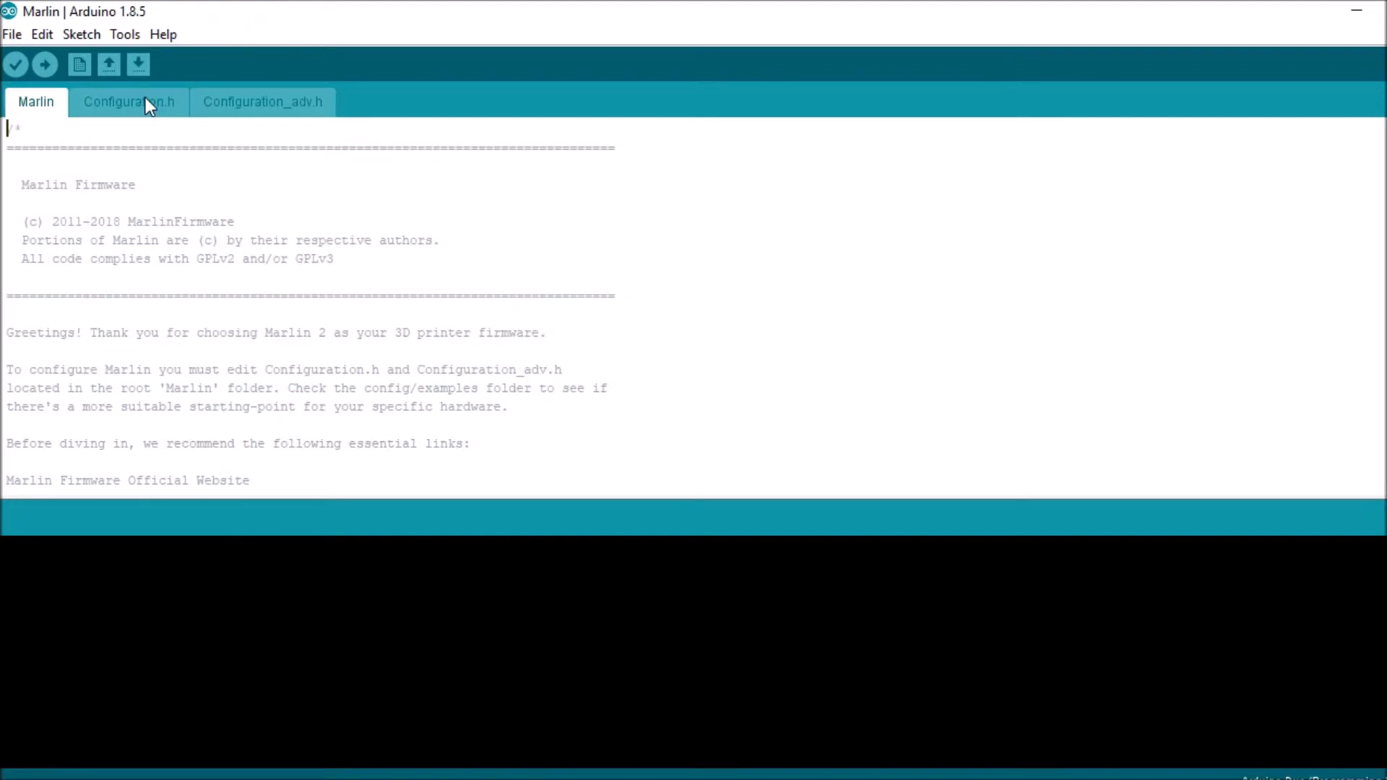
- View the Configuration.h and Configuration_adv.h files of the sketch
{"action": "left_click", "coordinate": [130, 101]}
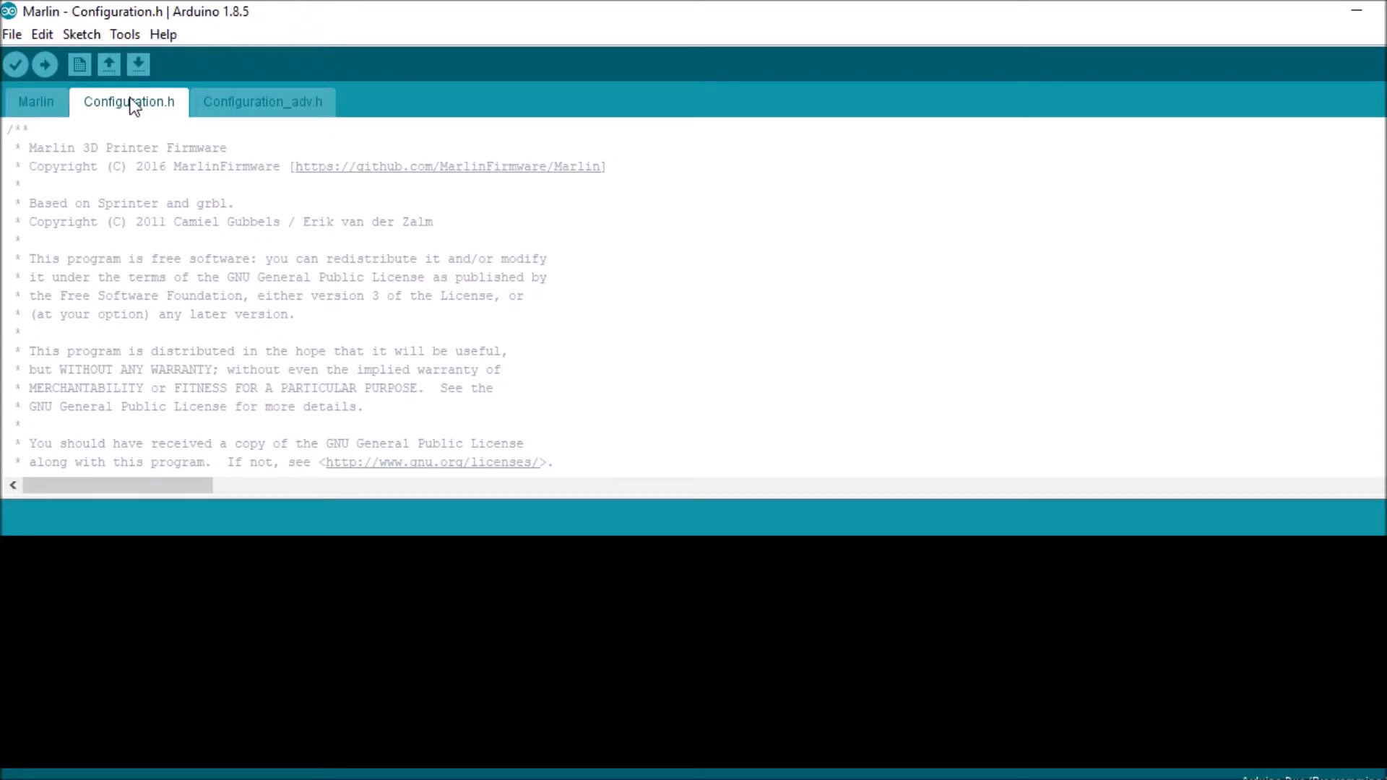
{"action": "left_click", "coordinate": [263, 101]}
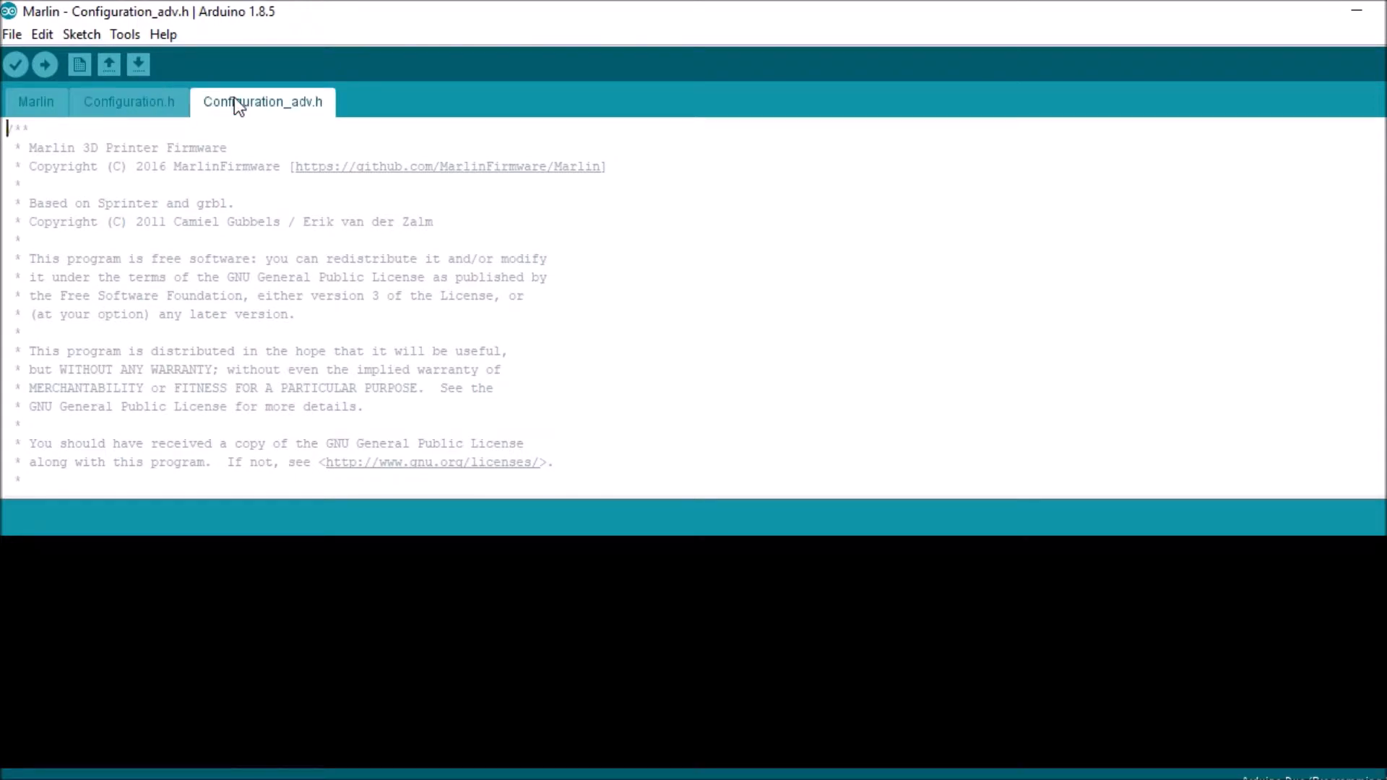
{"action": "mouse_move", "coordinate": [160, 104]}
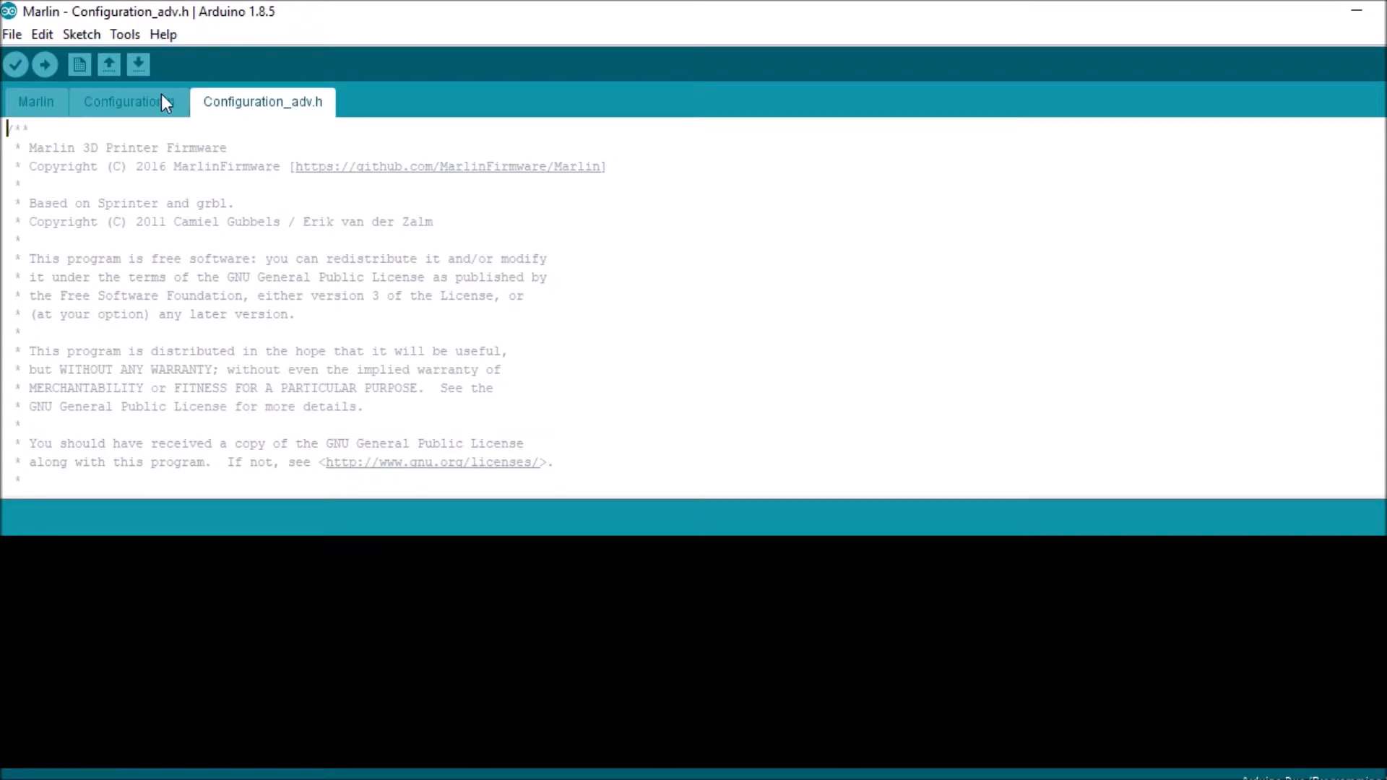
- Find the MOTHERBOARD definition line in Configuration.h by searching 'mo'
{"action": "left_click", "coordinate": [130, 101]}
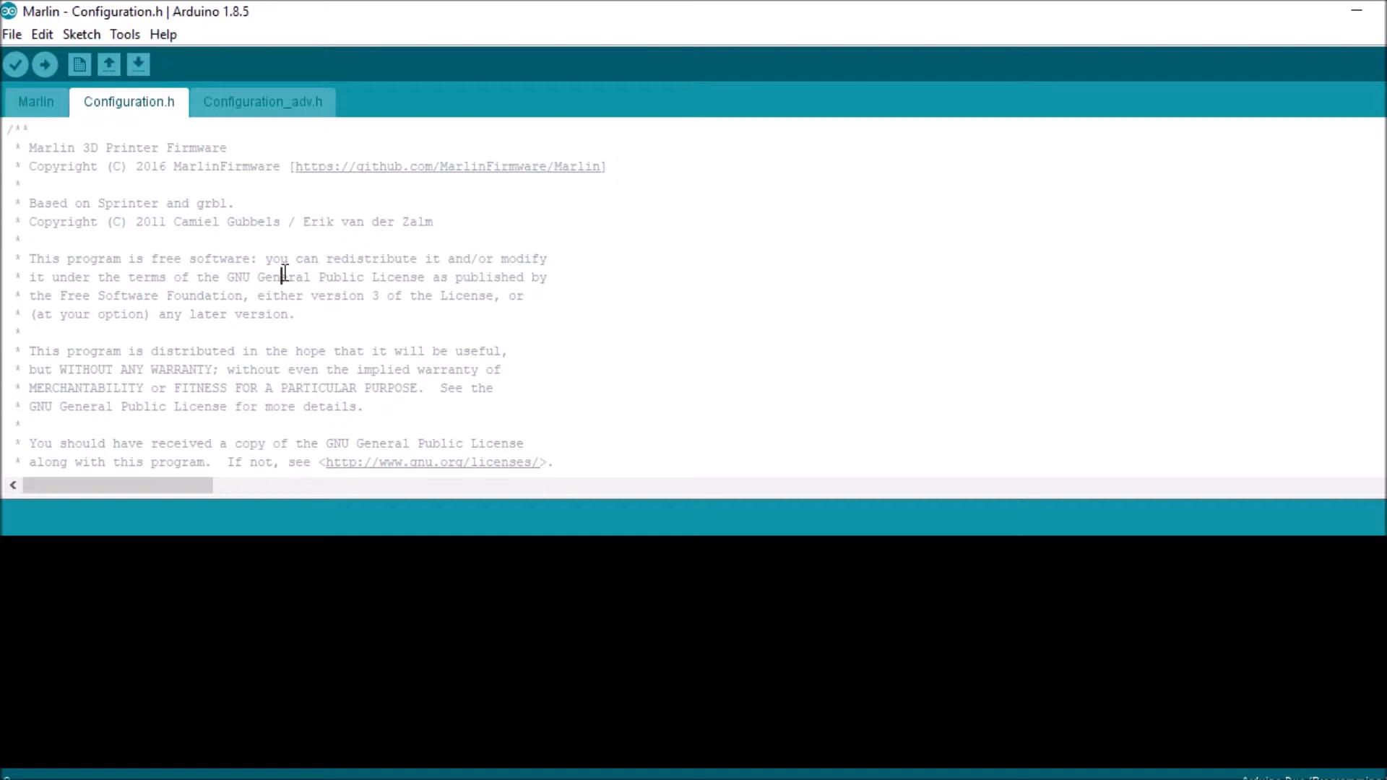
{"action": "type", "text": "mo"}
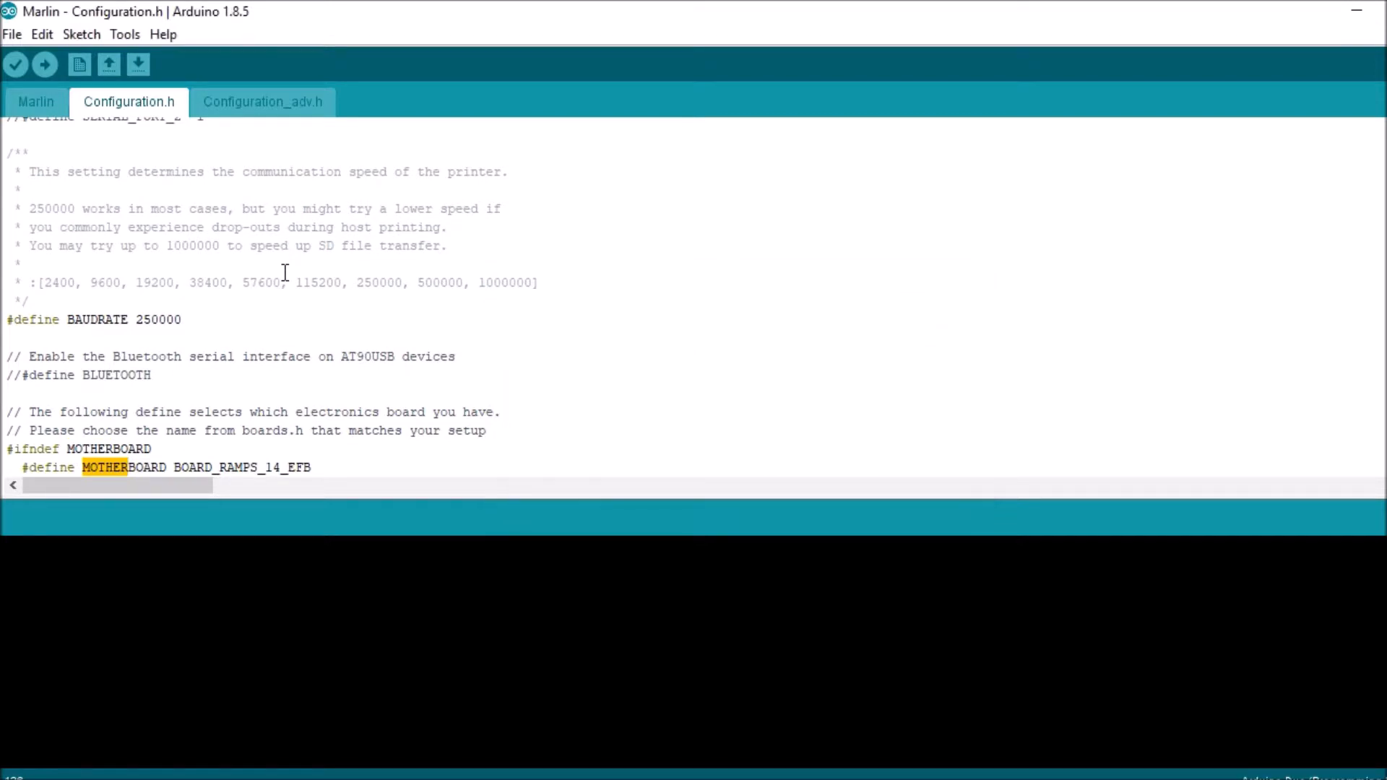
{"action": "left_click", "coordinate": [87, 468]}
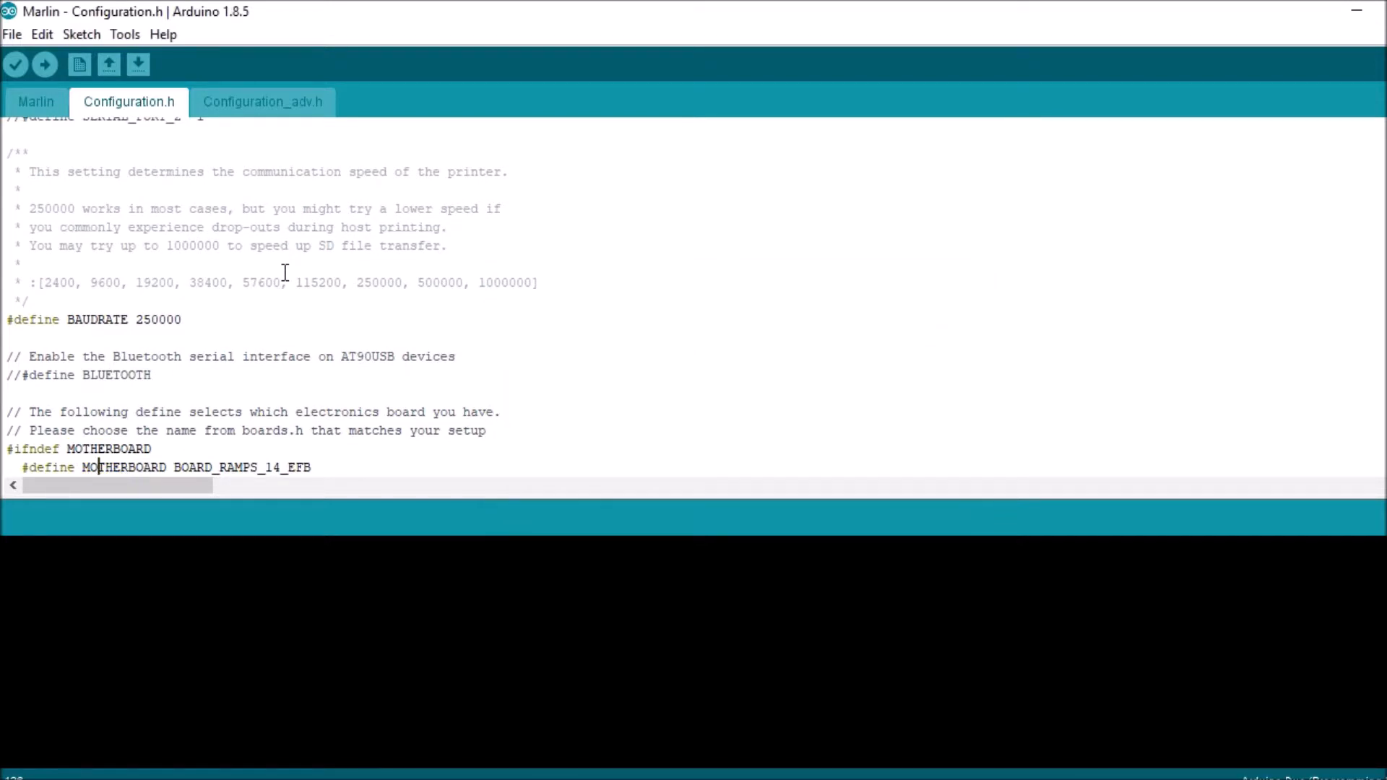
{"action": "double_click", "coordinate": [123, 468]}
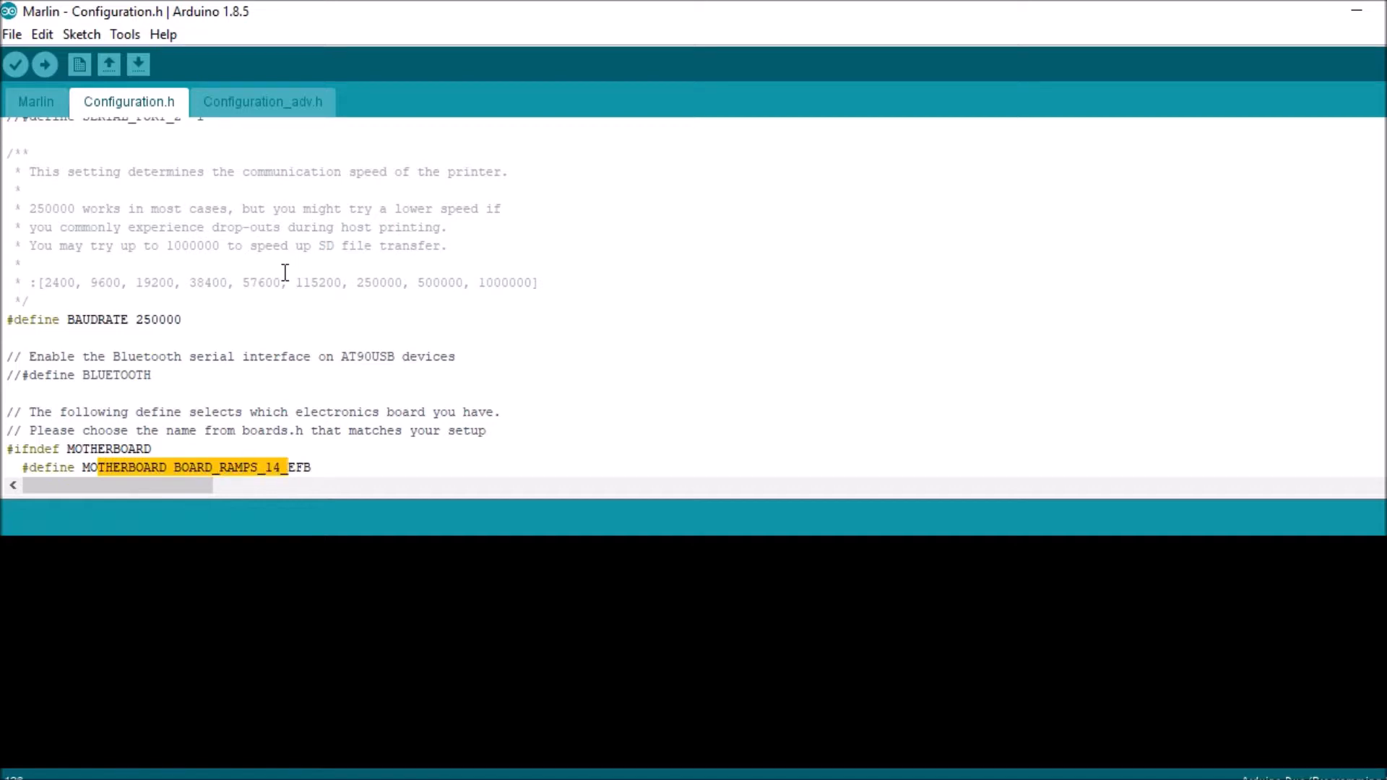
{"action": "left_click", "coordinate": [287, 468]}
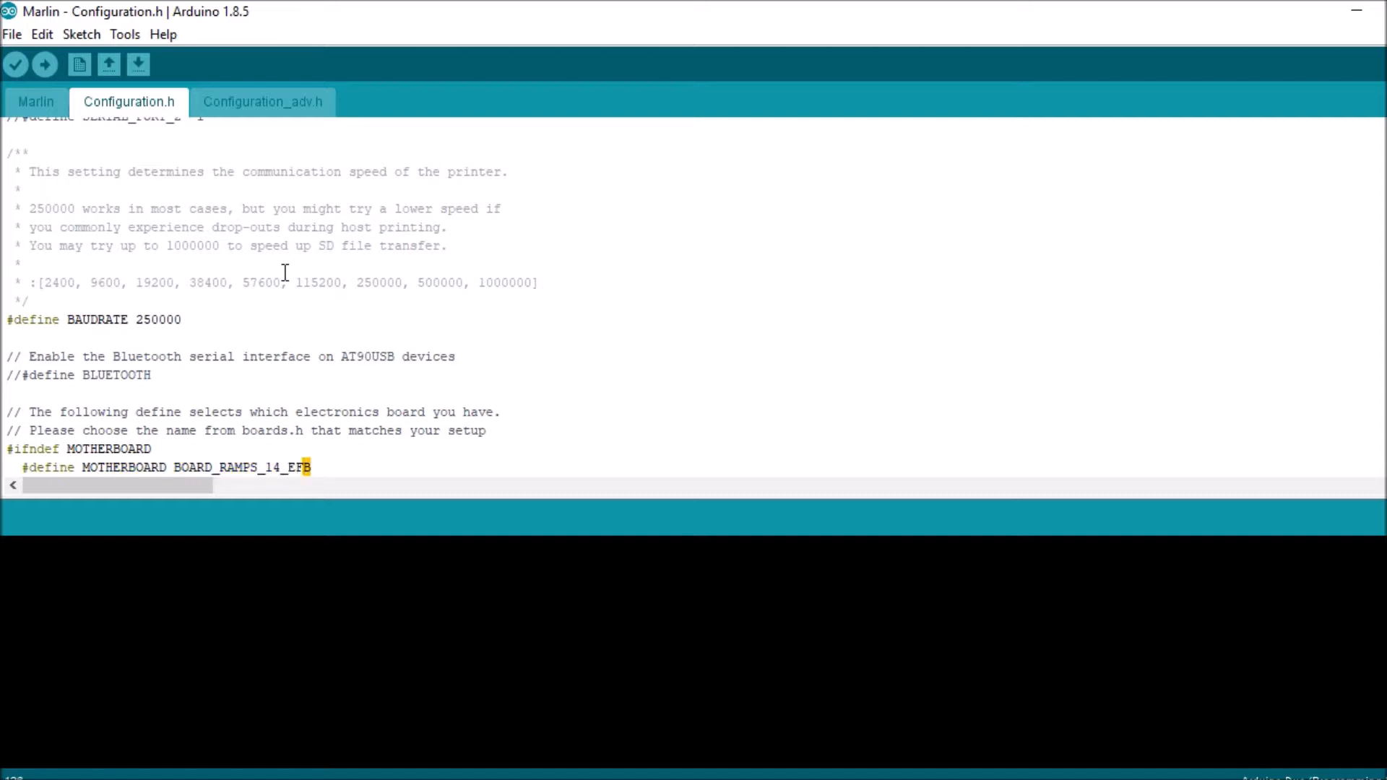
- Replace BOARD_RAMPS_14_EFB with BOARD_RADDS as the MOTHERBOARD
{"action": "double_click", "coordinate": [241, 468]}
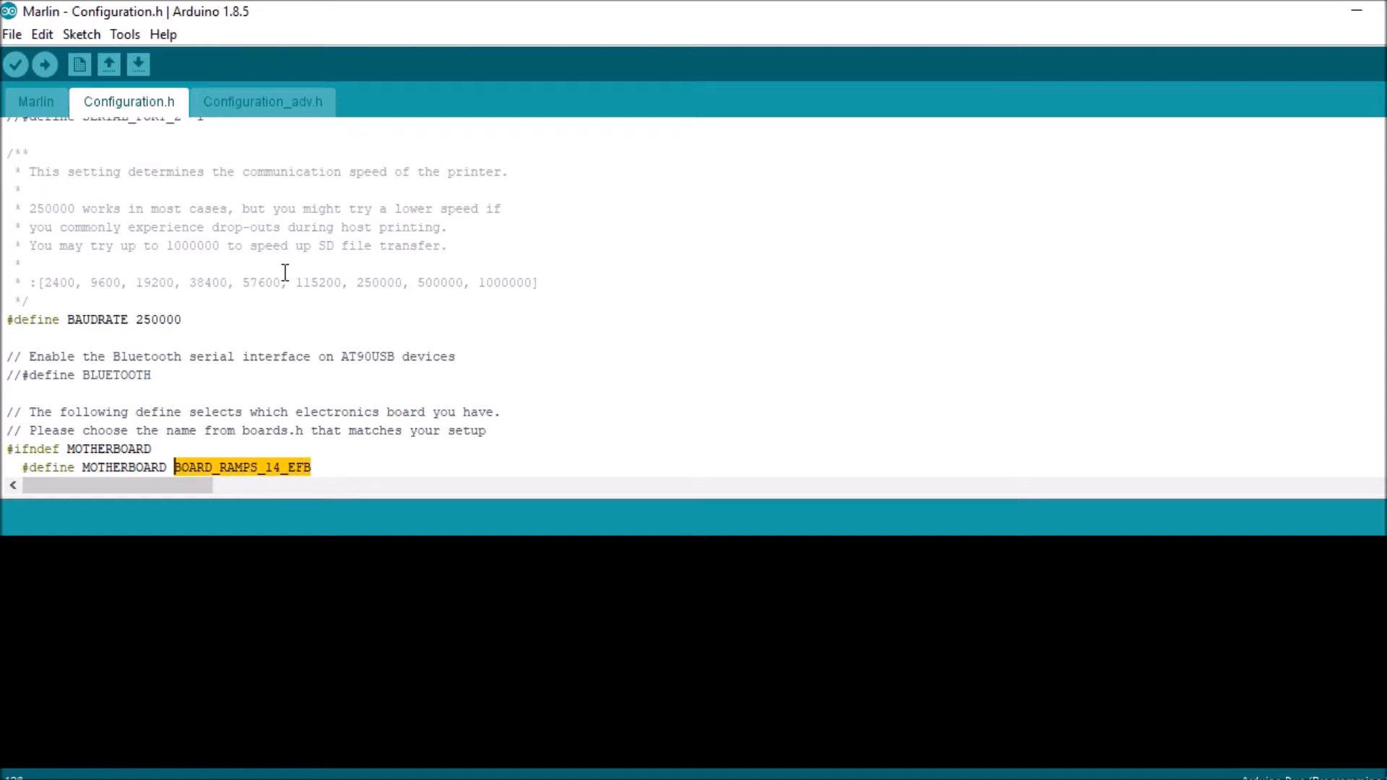
{"action": "type", "text": "BOARD_RADDS"}
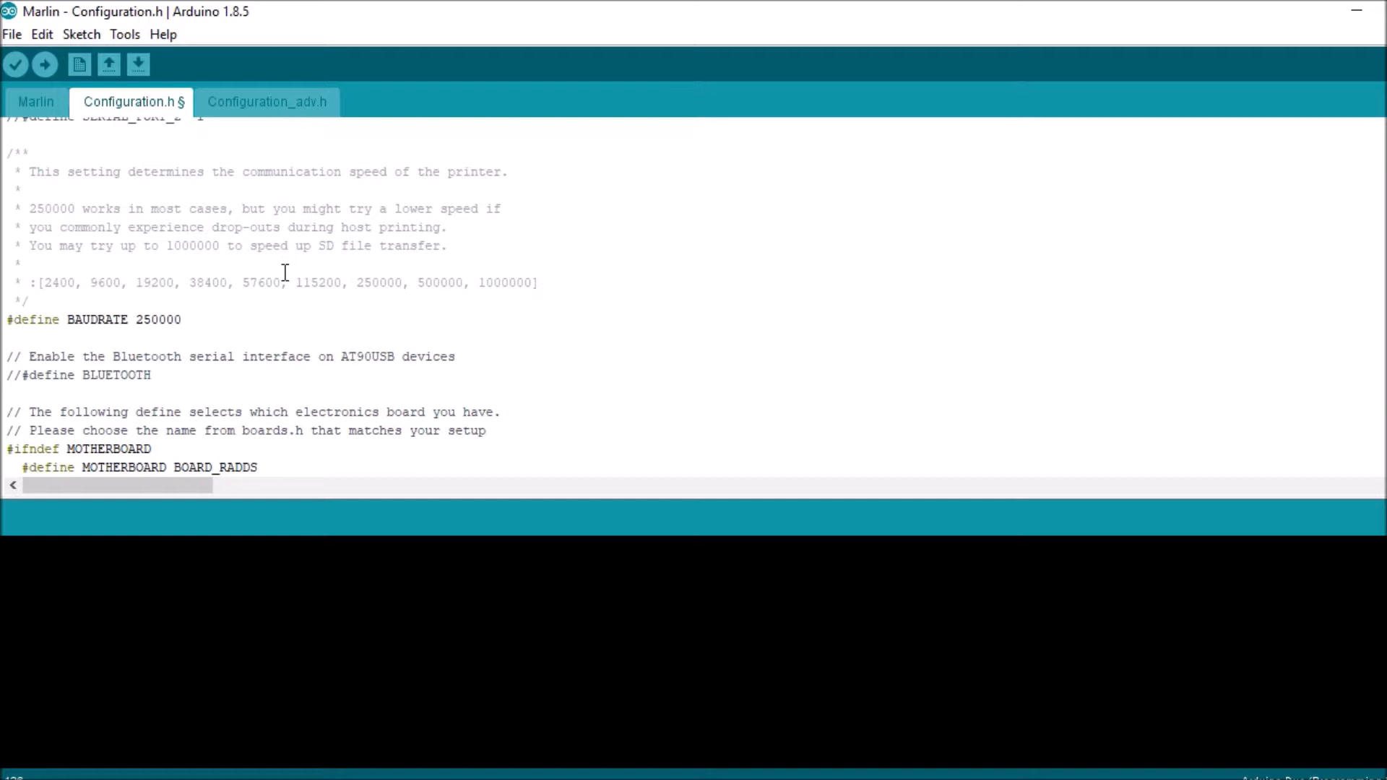
{"action": "key", "text": "Ctrl+f"}
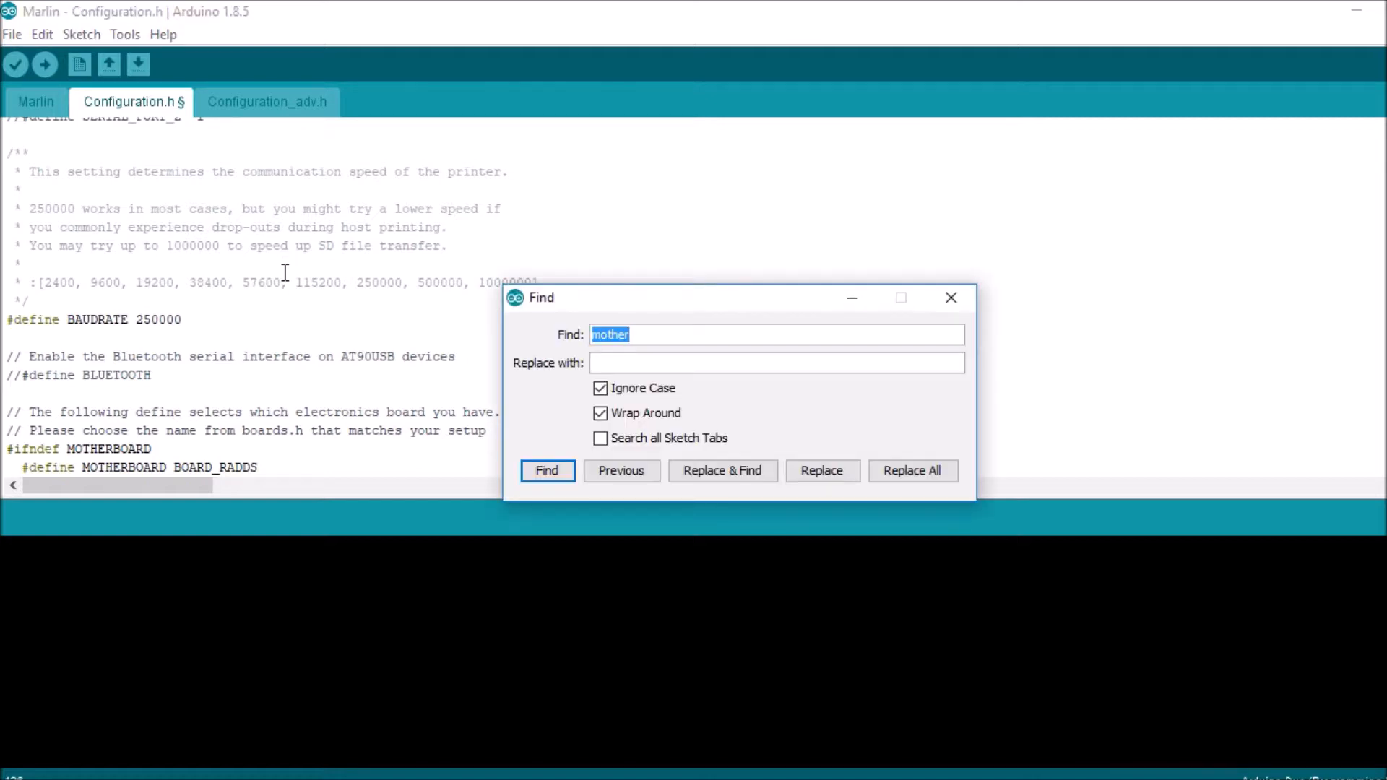
- Locate the Endstop Settings and uncomment USE_XMAX_PLUG to enable it
{"action": "type", "text": "endstop"}
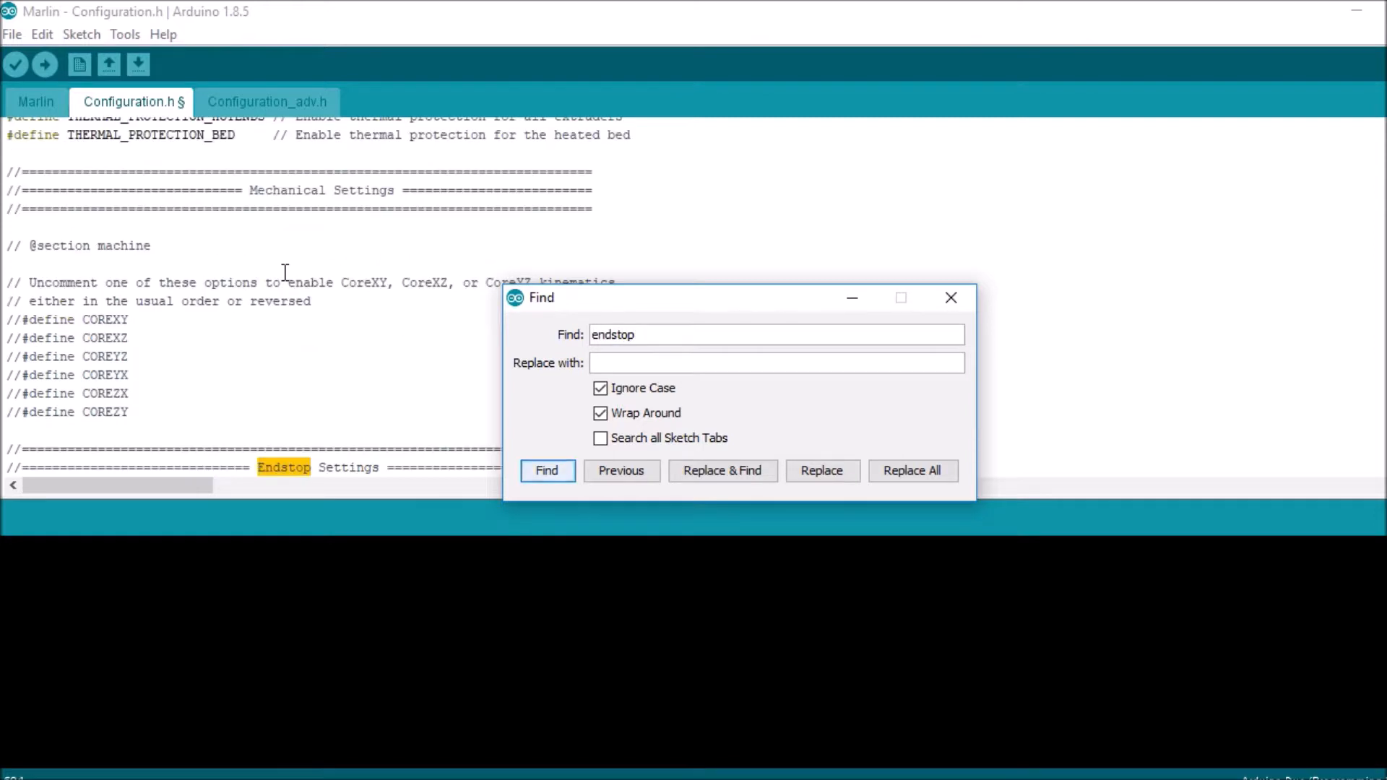
{"action": "left_click", "coordinate": [950, 297]}
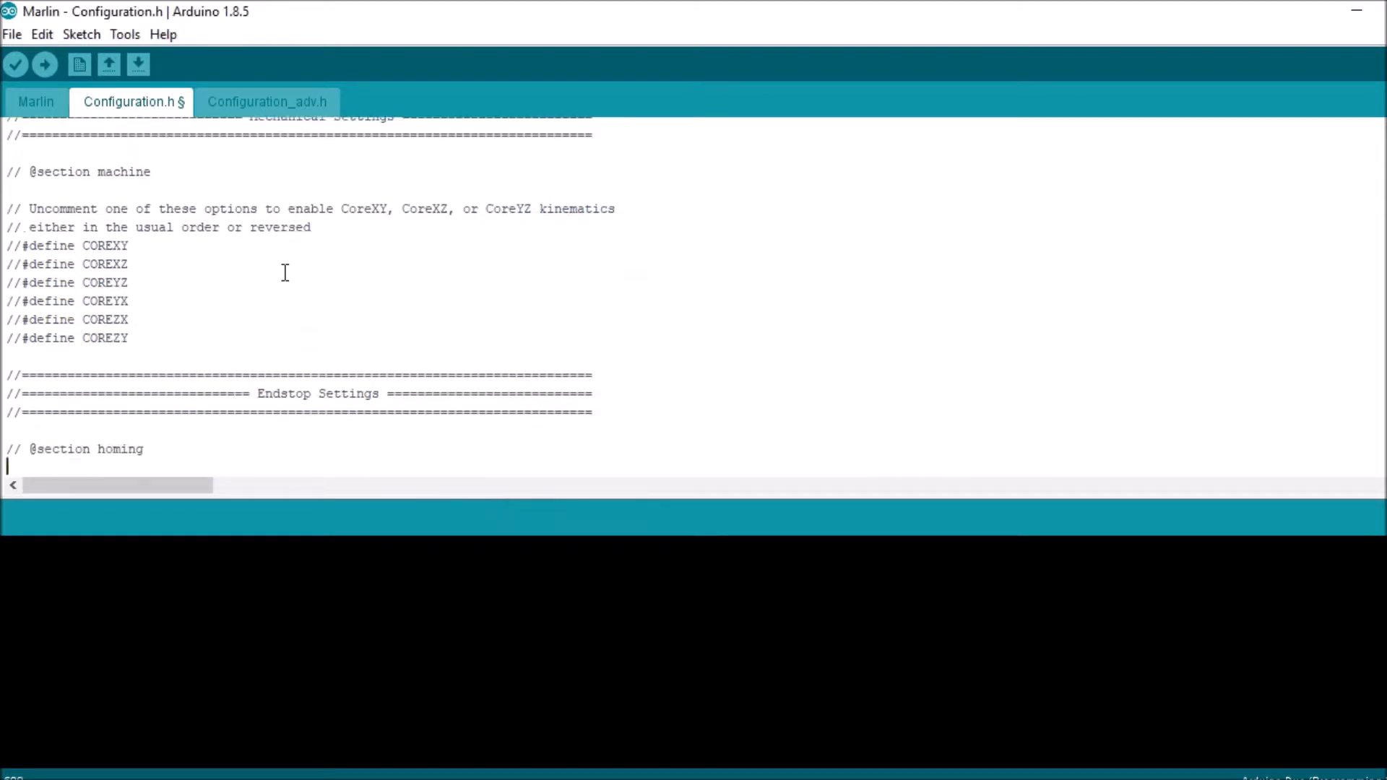
{"action": "scroll", "scroll_direction": "down", "scroll_amount": 3}
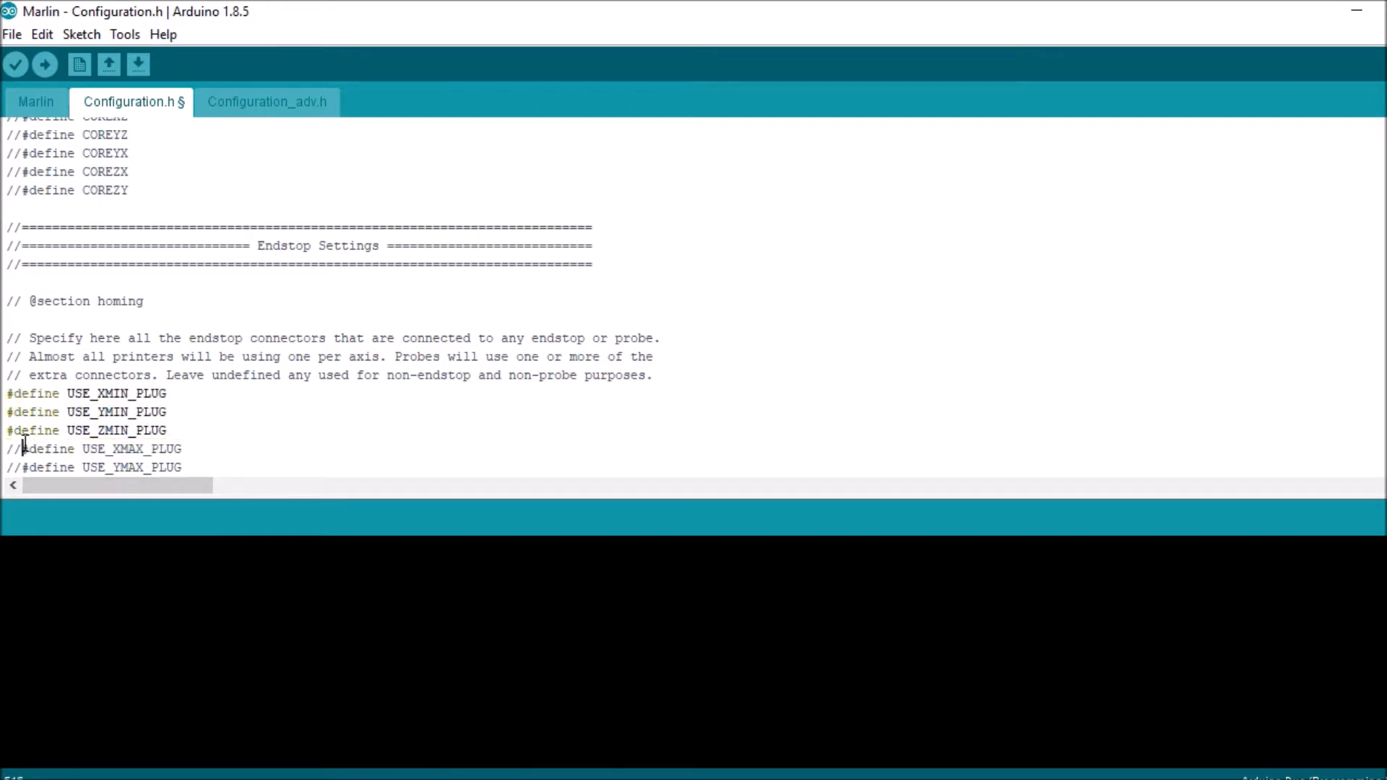
{"action": "left_click", "coordinate": [16, 448]}
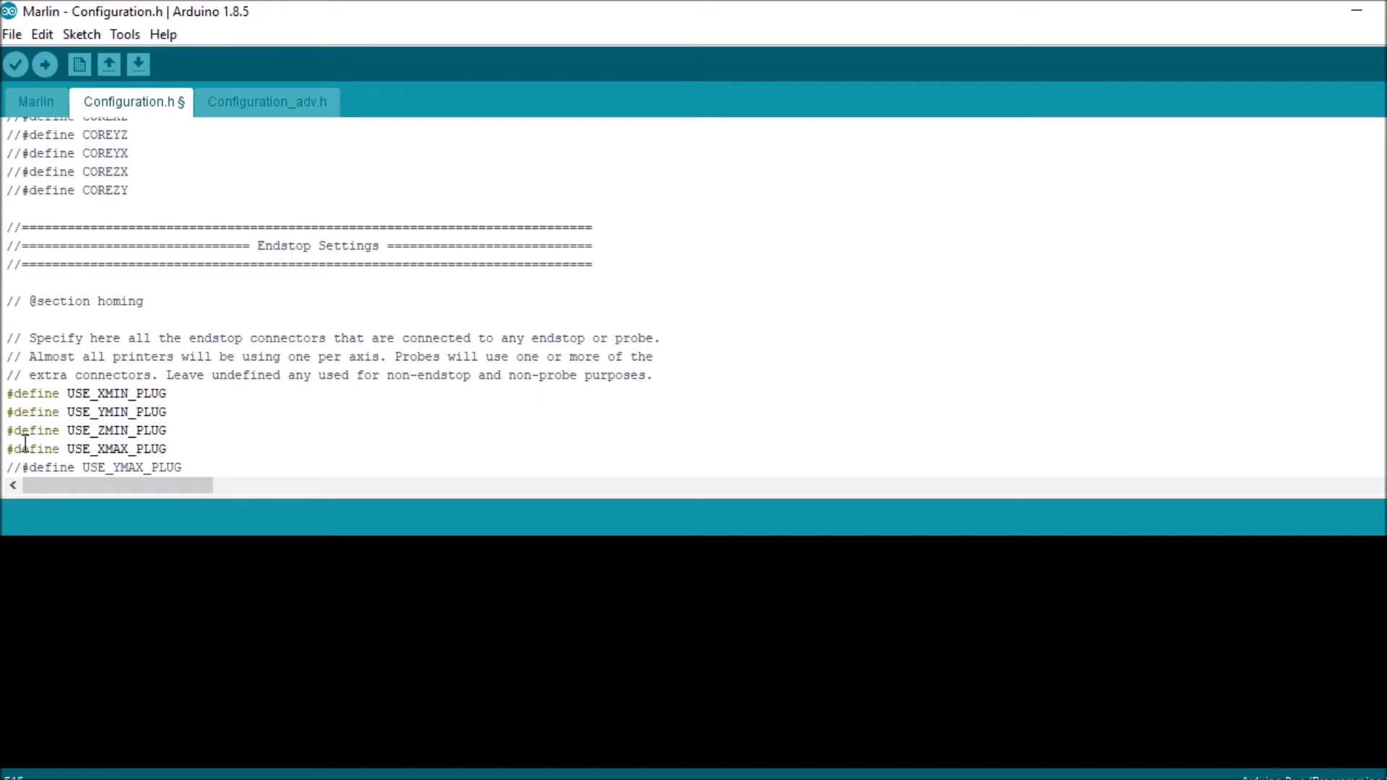
{"action": "scroll", "scroll_direction": "down", "scroll_amount": 3}
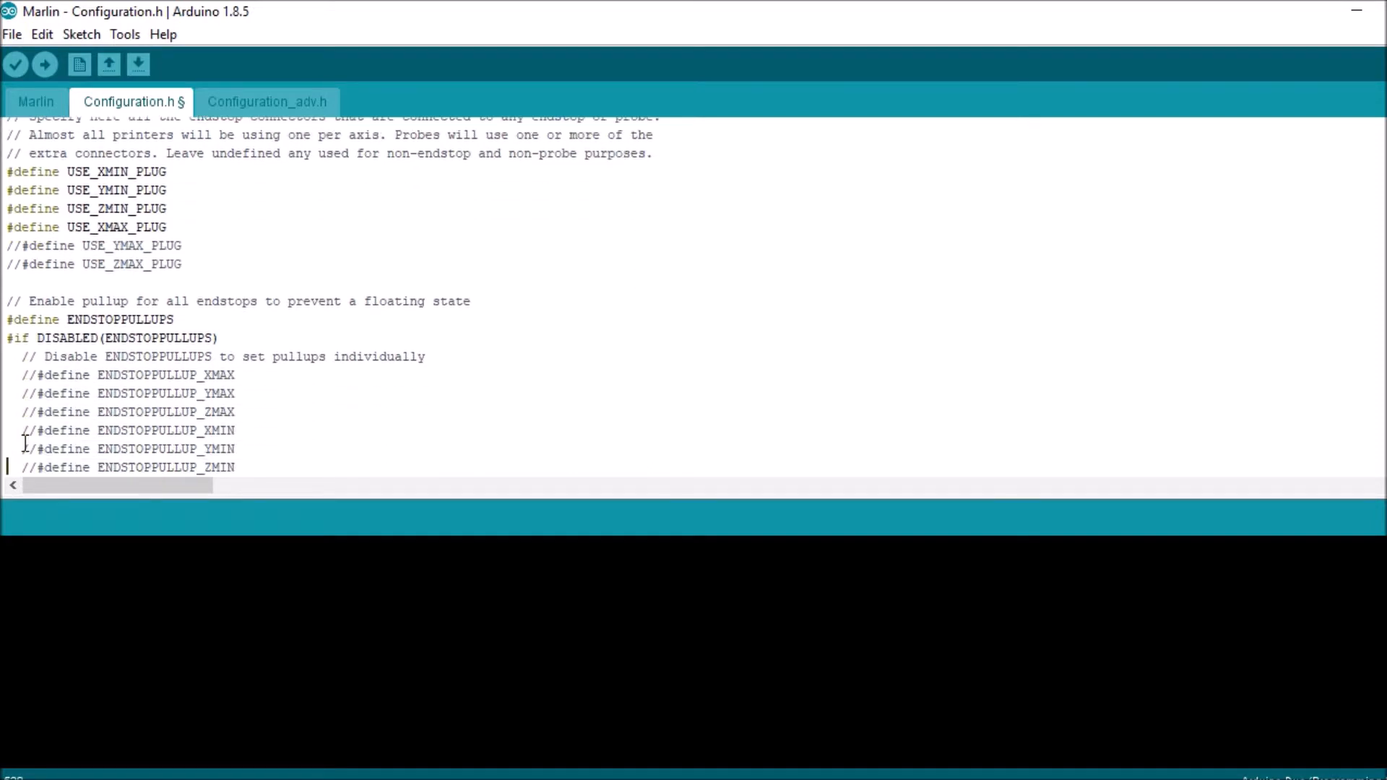
{"action": "scroll", "scroll_direction": "down", "scroll_amount": 3}
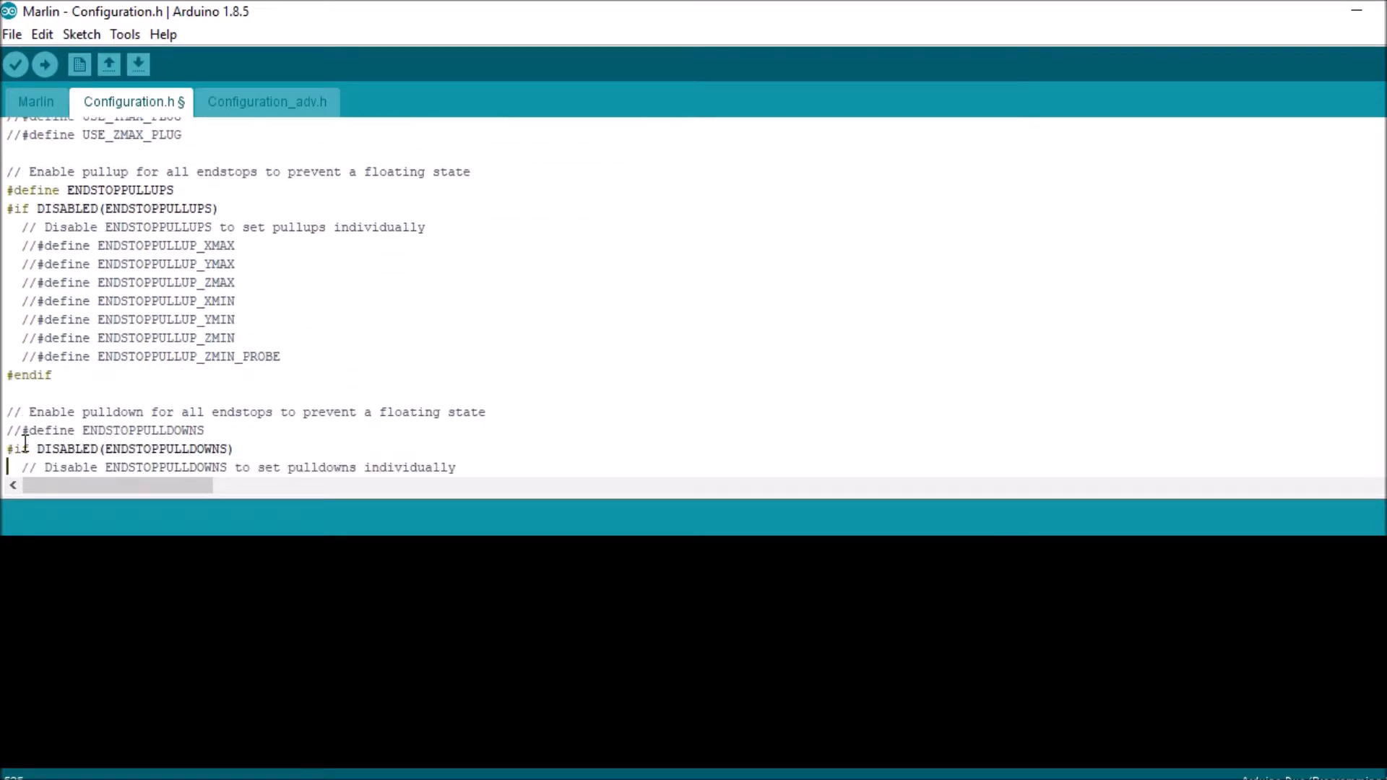
{"action": "scroll", "scroll_direction": "down", "scroll_amount": 3}
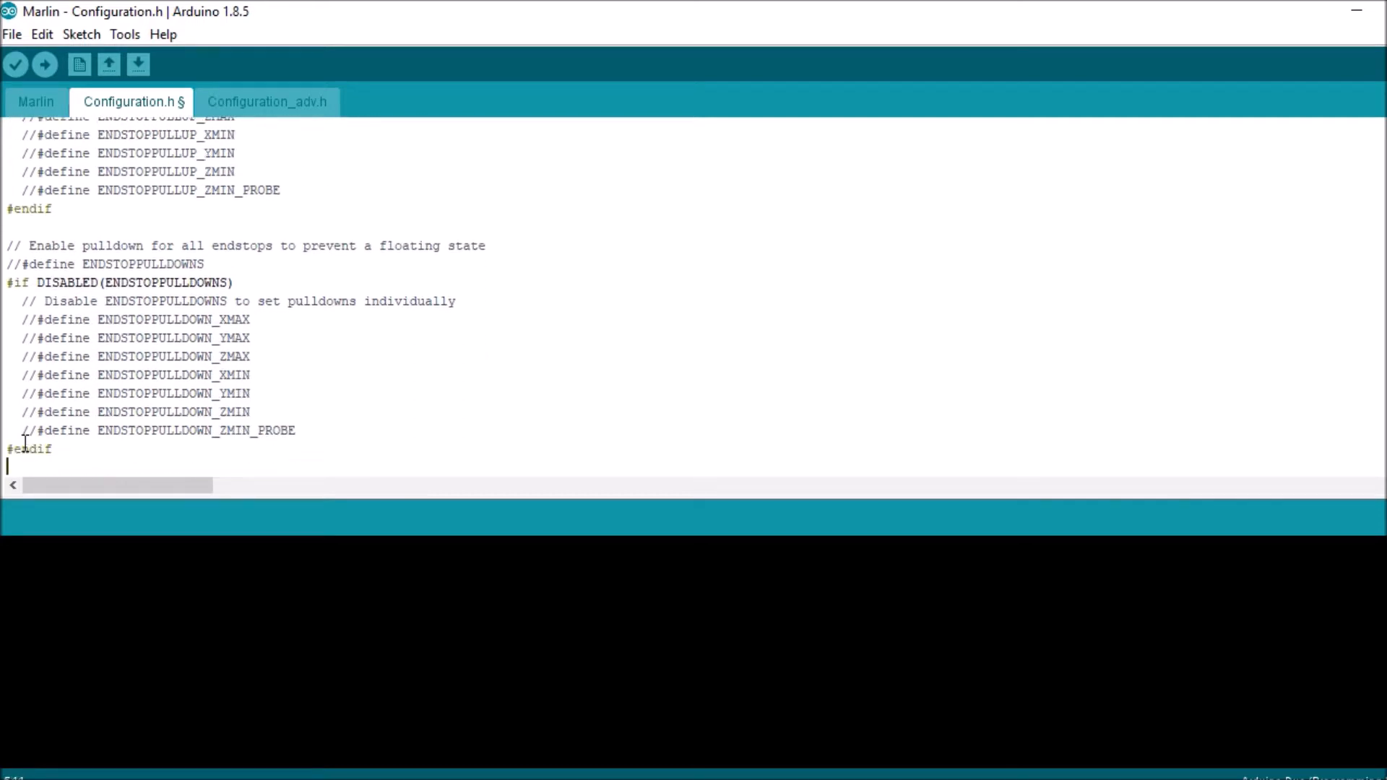
{"action": "scroll", "scroll_direction": "down", "scroll_amount": 3}
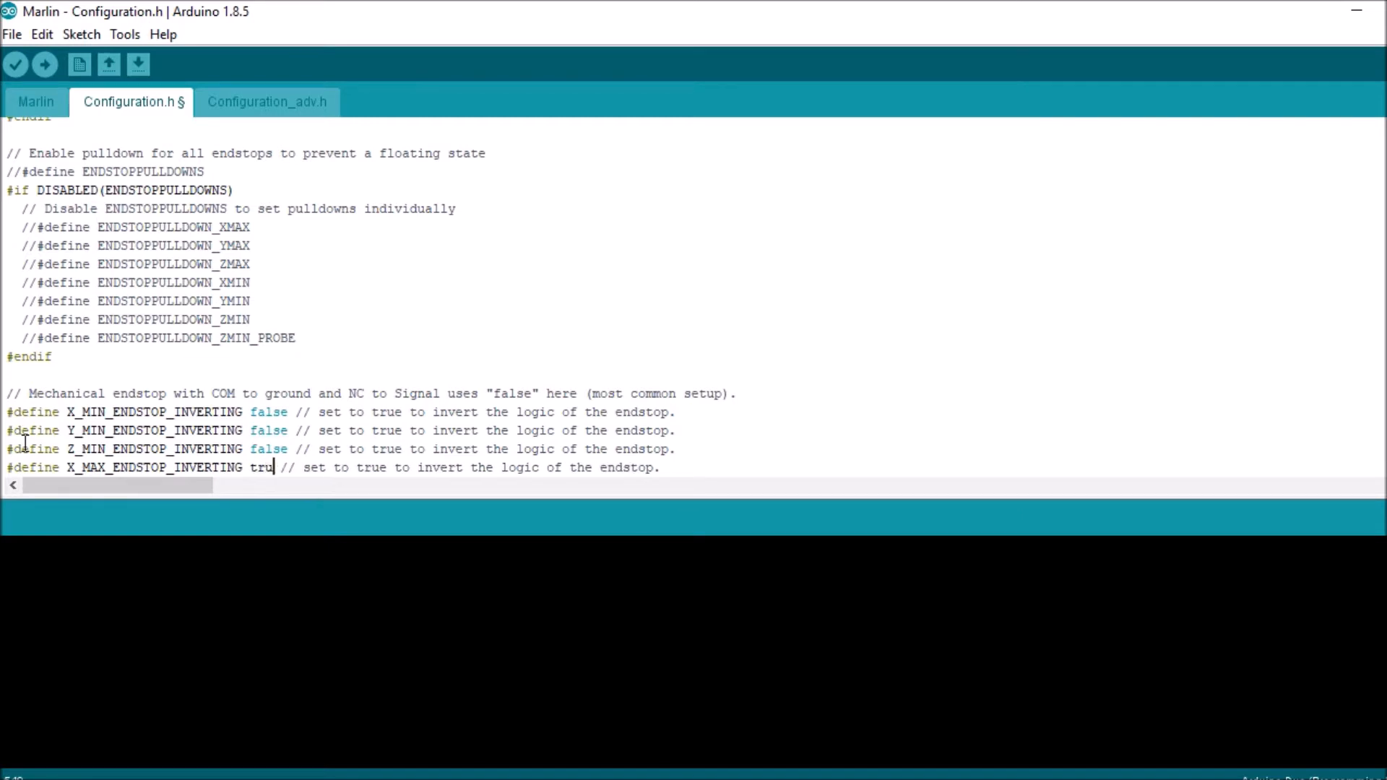
- Finish setting X_MAX_ENDSTOP_INVERTING to true
{"action": "type", "text": "e"}
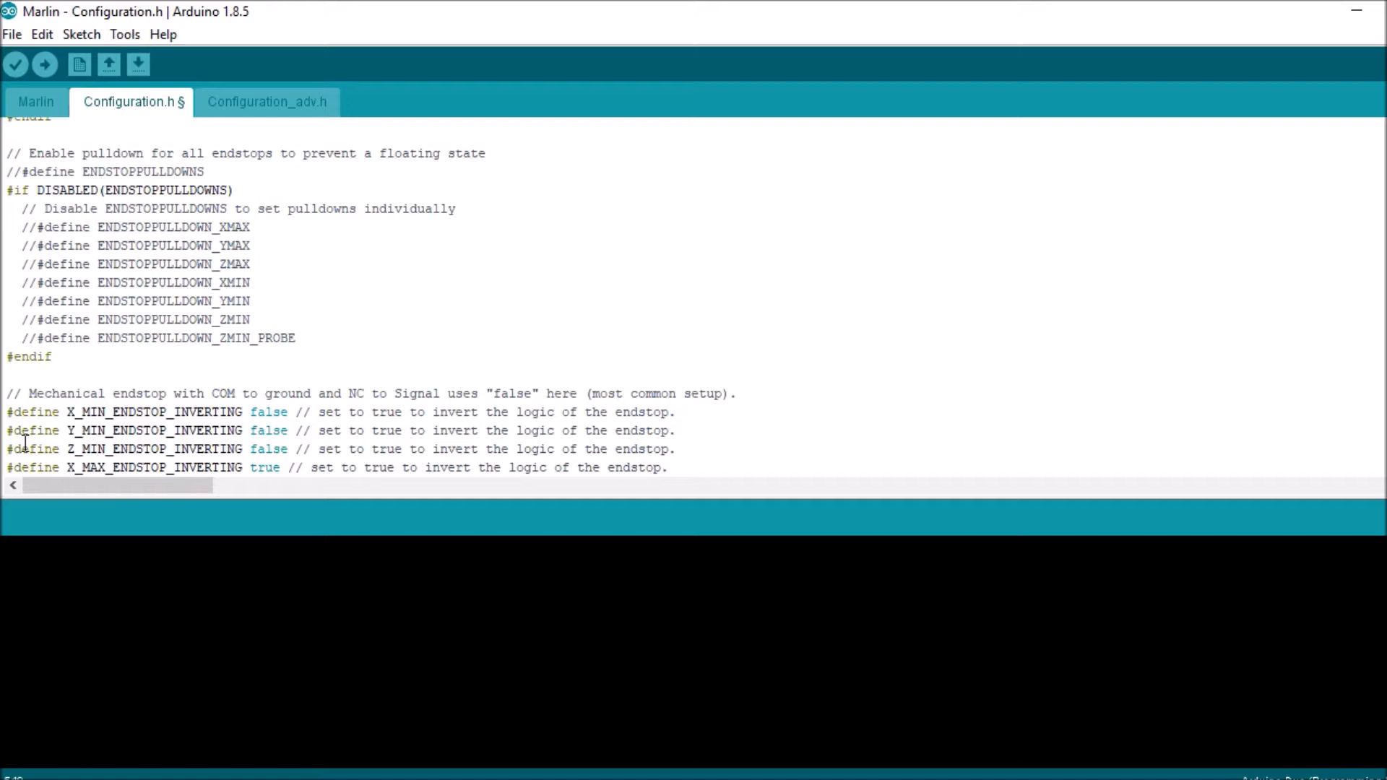
{"action": "mouse_move", "coordinate": [169, 45]}
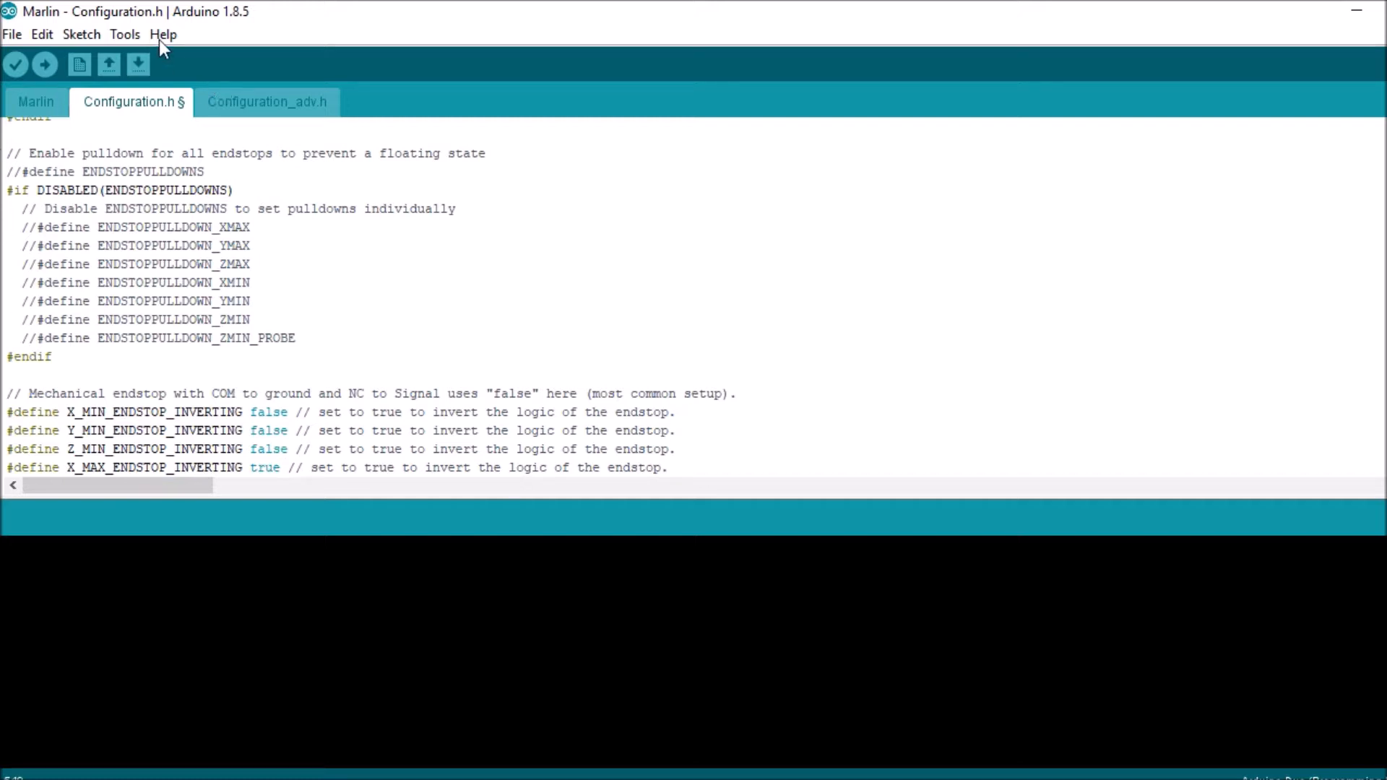
- Confirm the board is Arduino Due (Programming Port) and upload the firmware
{"action": "left_click", "coordinate": [124, 34]}
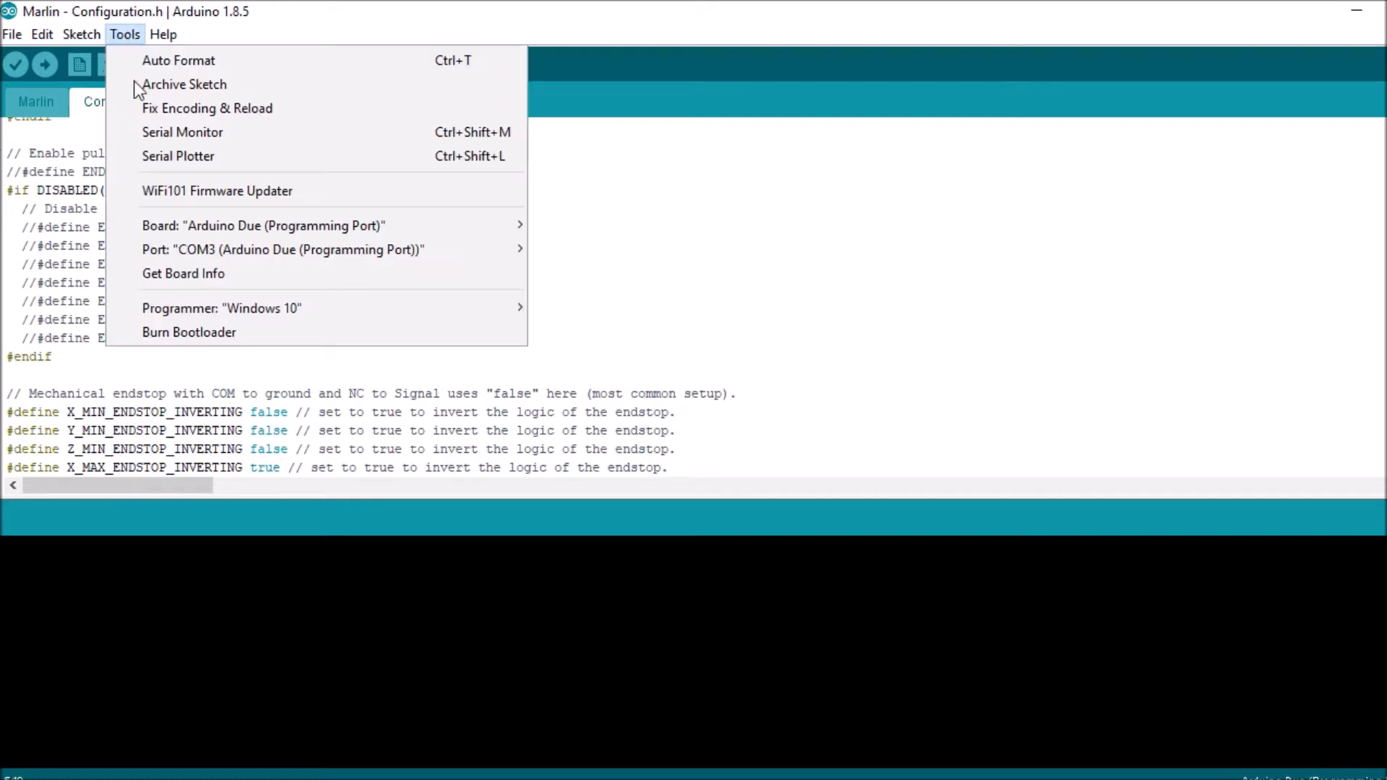
{"action": "left_click", "coordinate": [266, 225]}
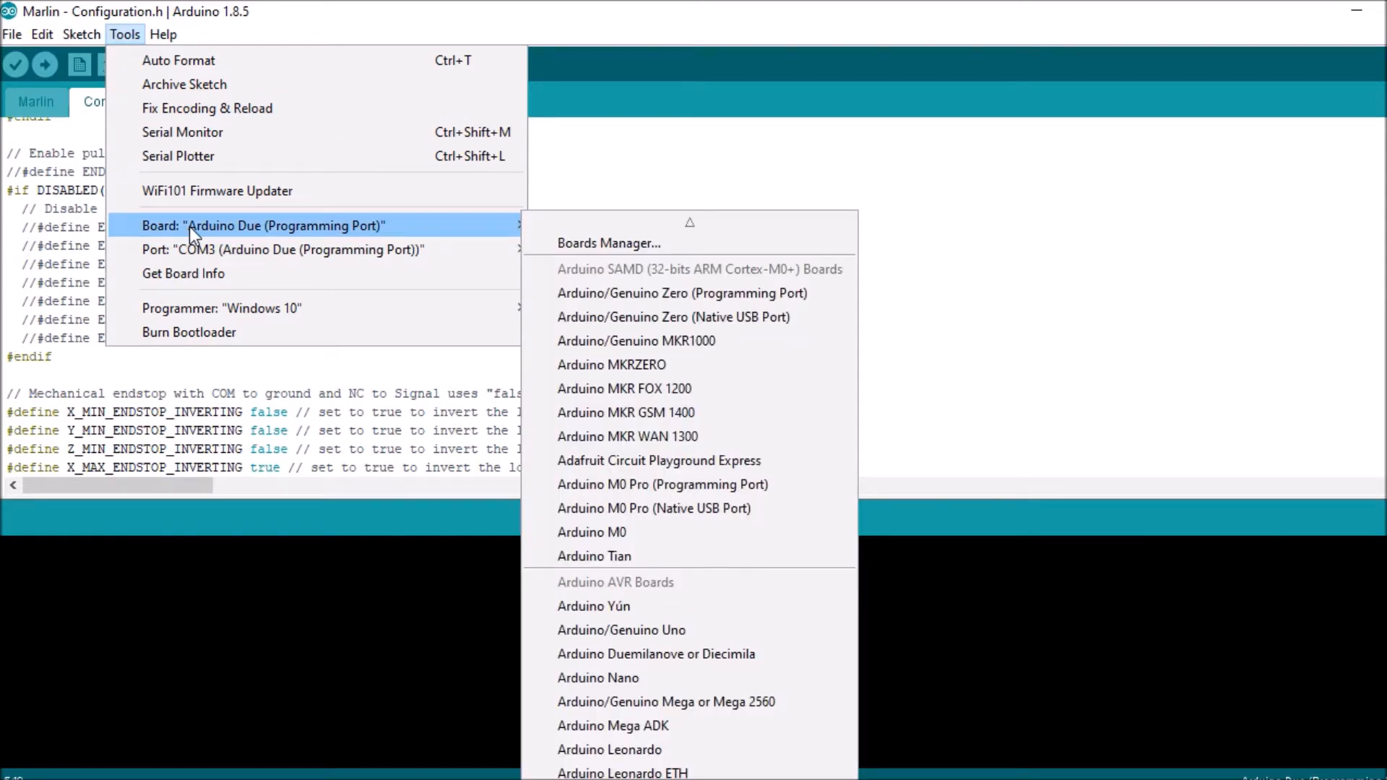
{"action": "mouse_move", "coordinate": [202, 248]}
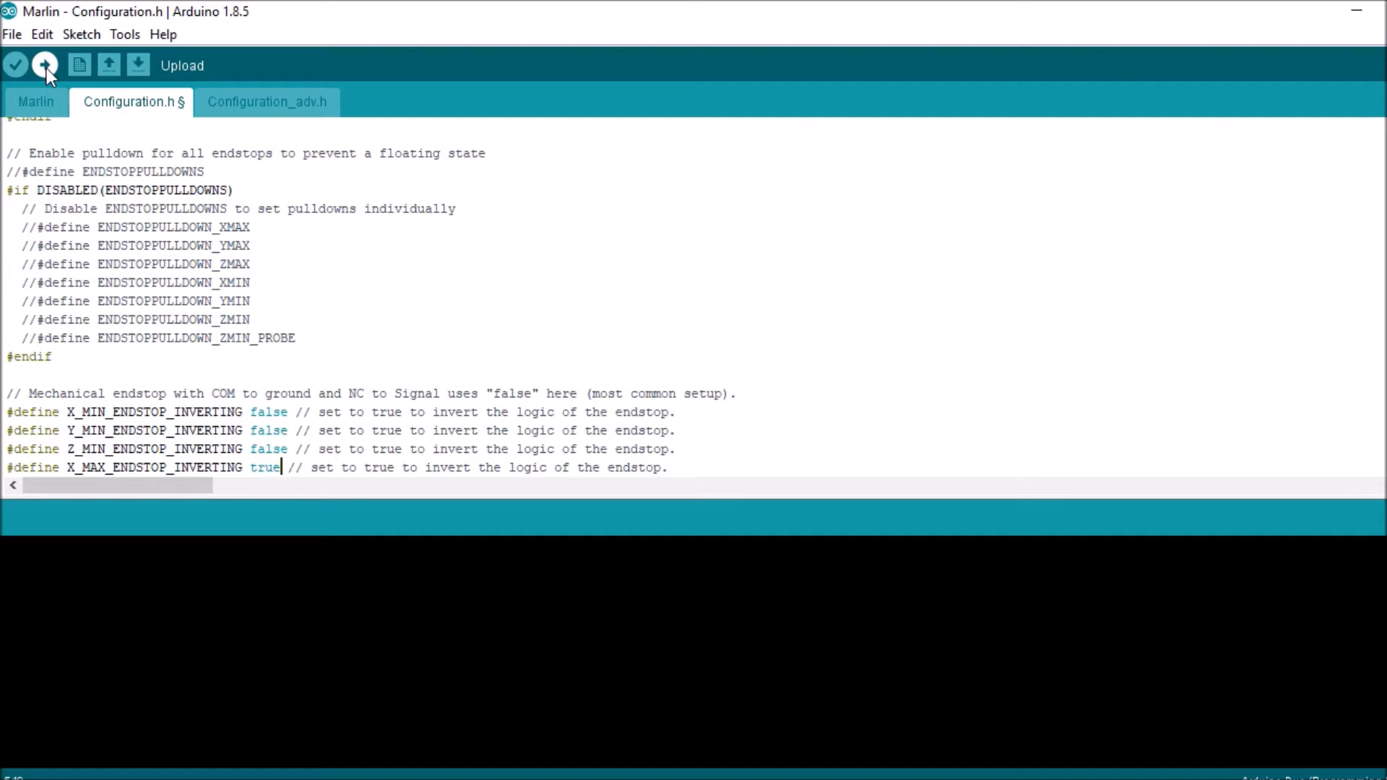
{"action": "left_click", "coordinate": [43, 65]}
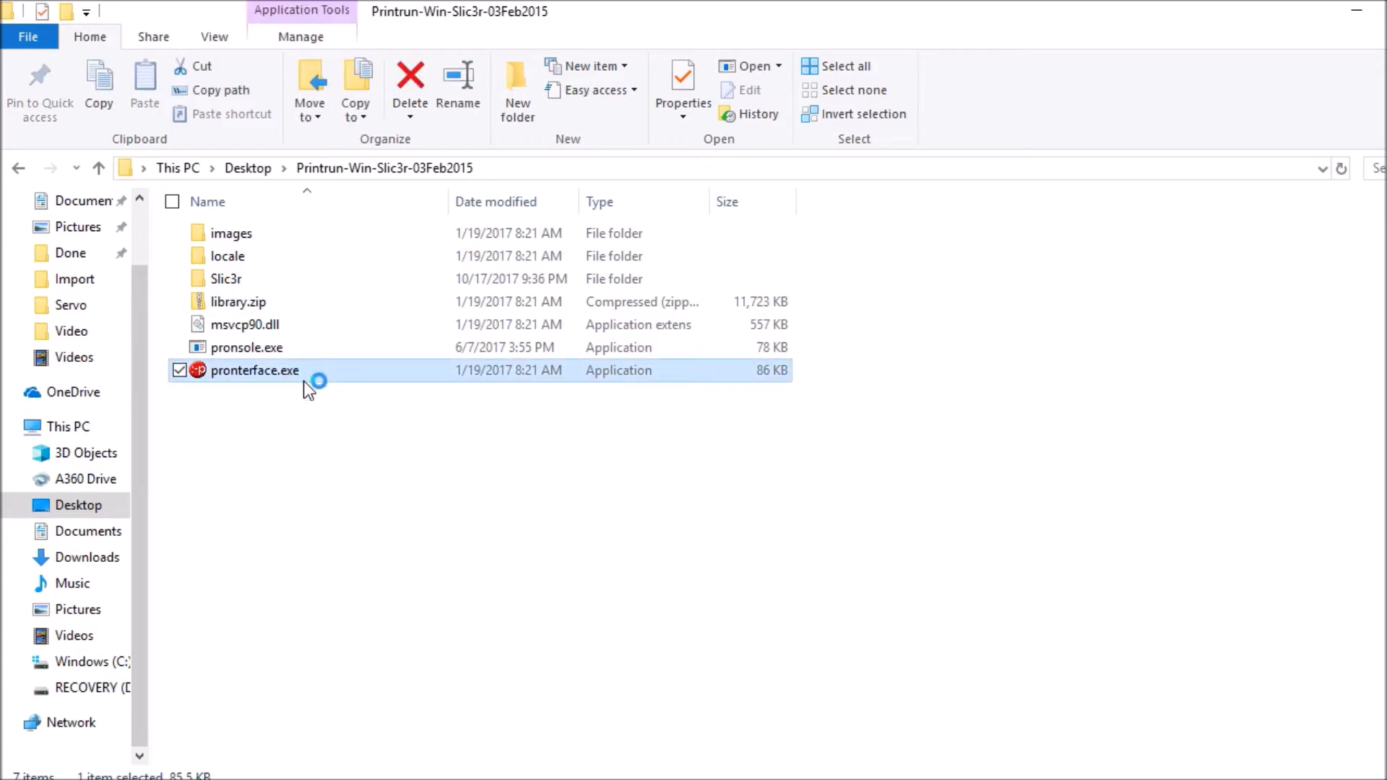
- Start pronterface.exe, ready on COM3 at 250000 baud
{"action": "double_click", "coordinate": [254, 370]}
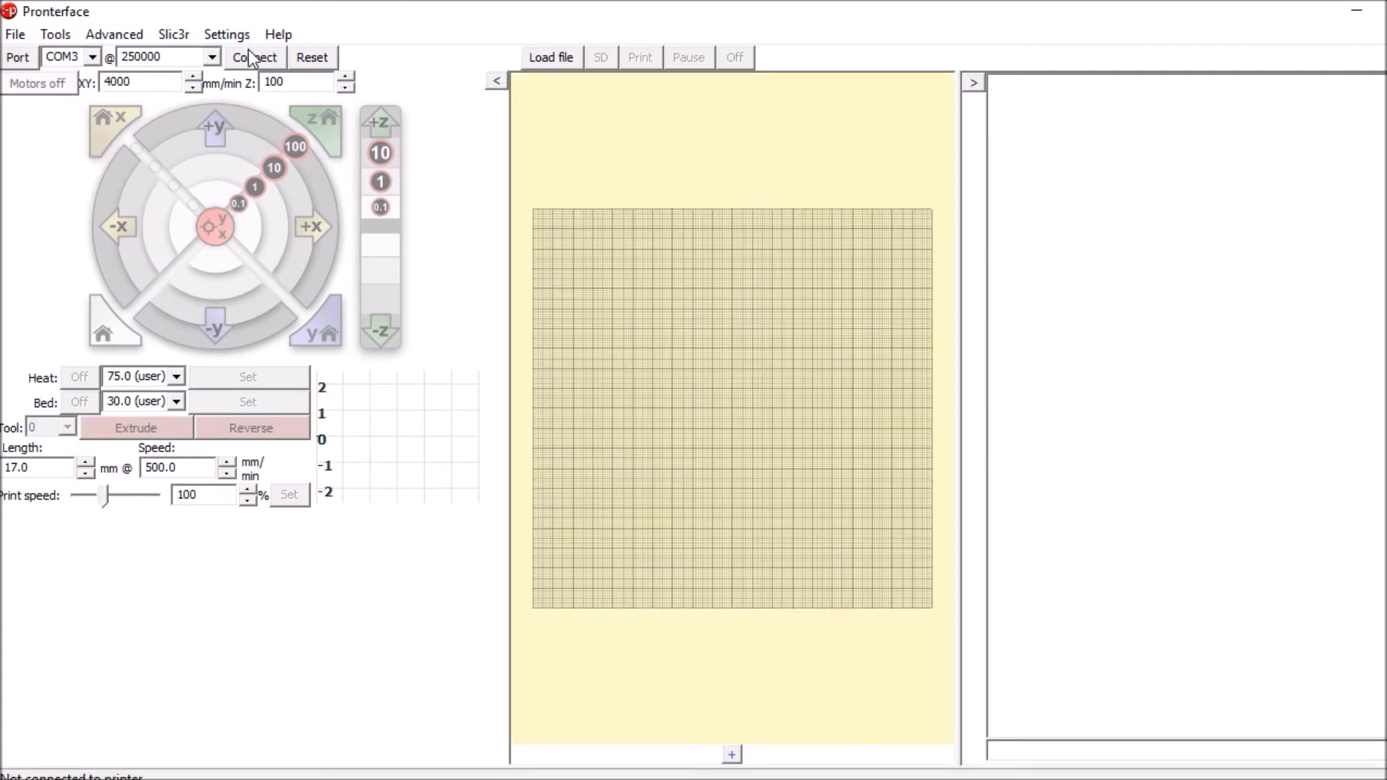
- Connect Pronterface to the printer on COM3 at 250000 baud and enter M119 in the command box
{"action": "left_click", "coordinate": [255, 57]}
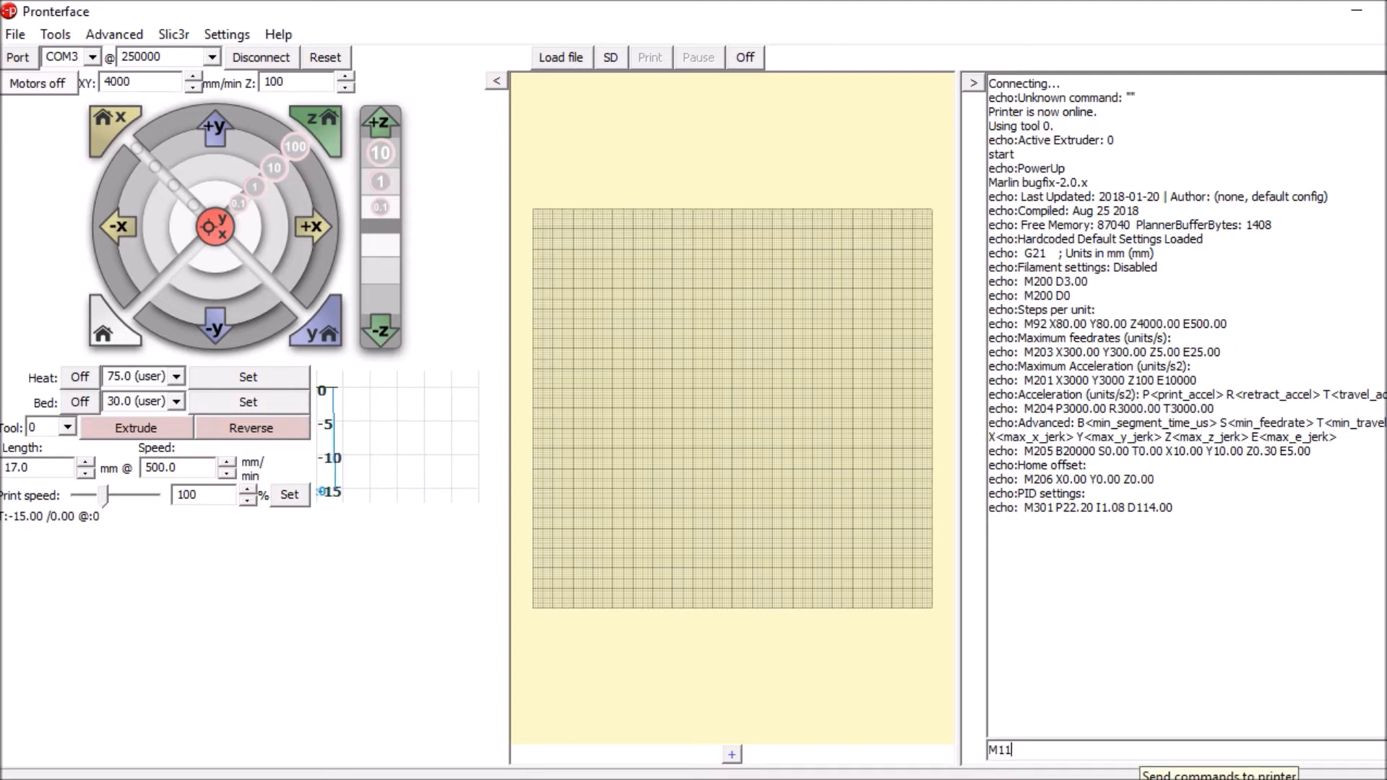
{"action": "type", "text": "M119"}
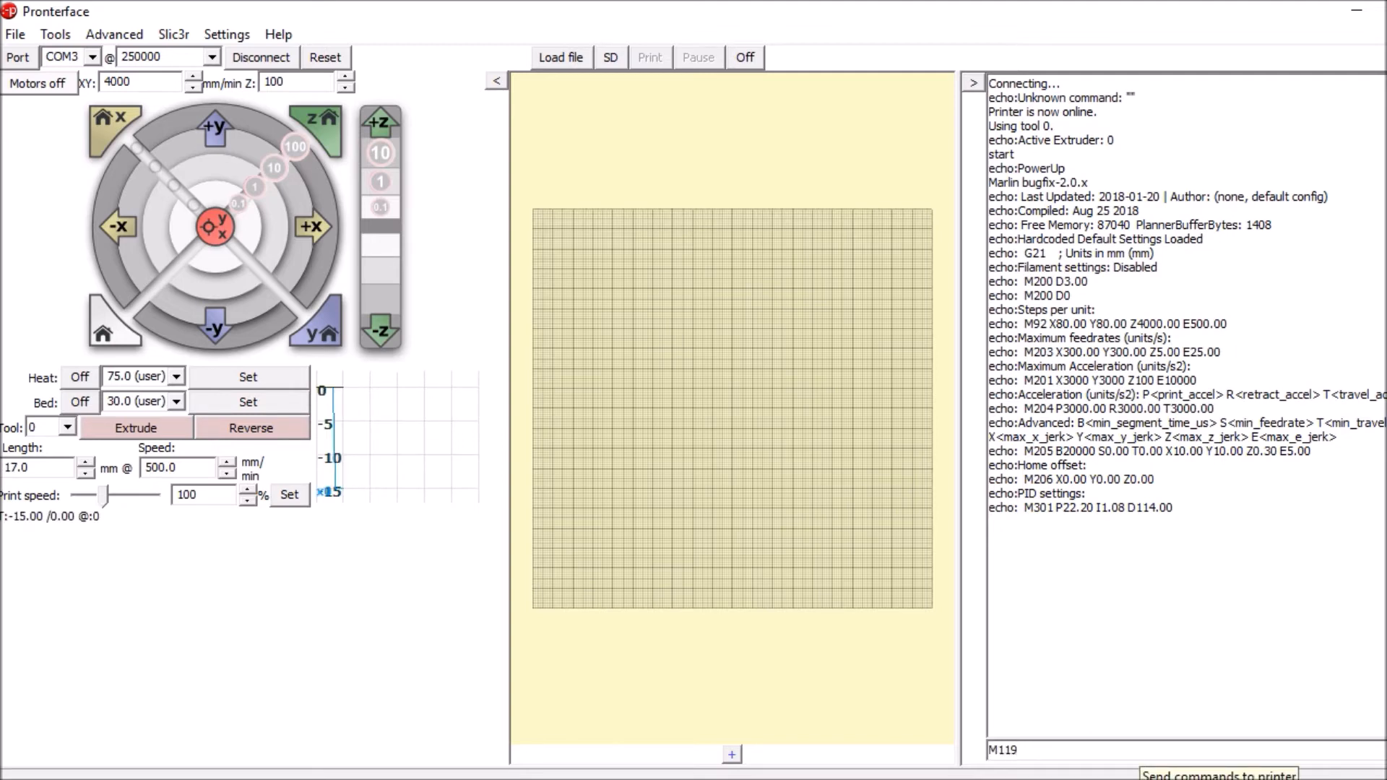